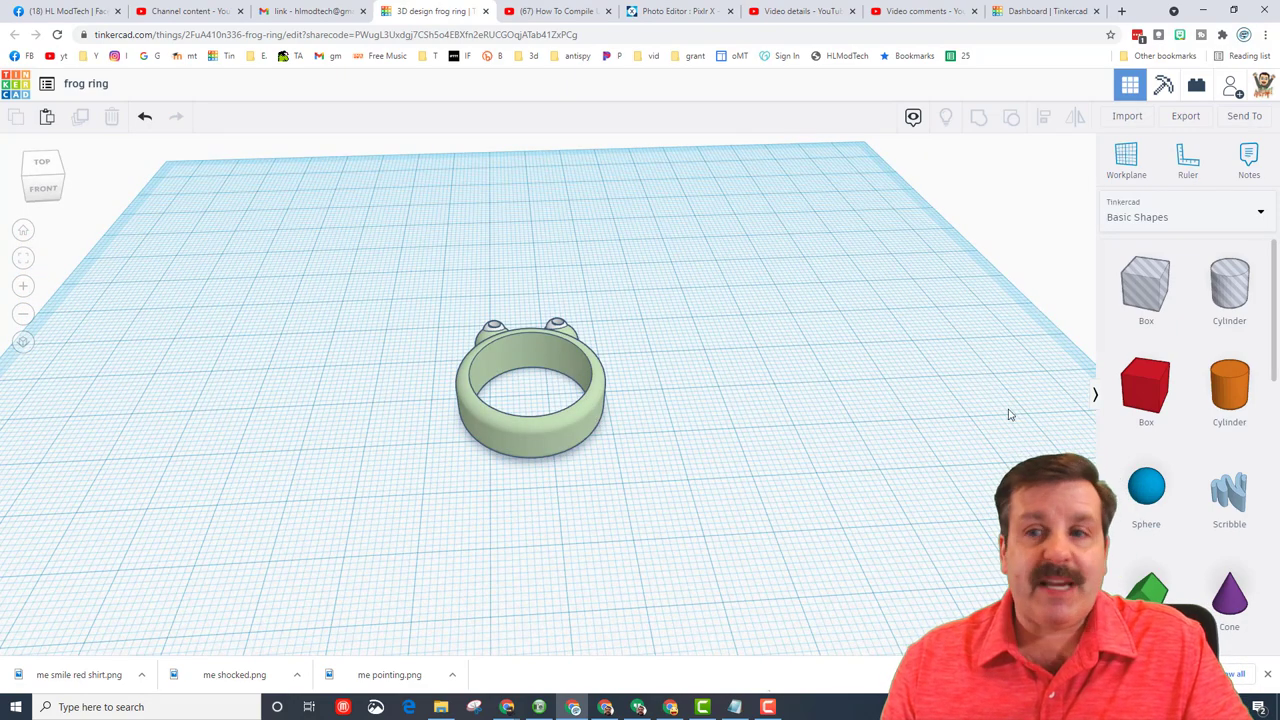
# Step: Scroll Basic Shapes to the Tube and place it beside the green frog ring
pyautogui.scroll(-3)
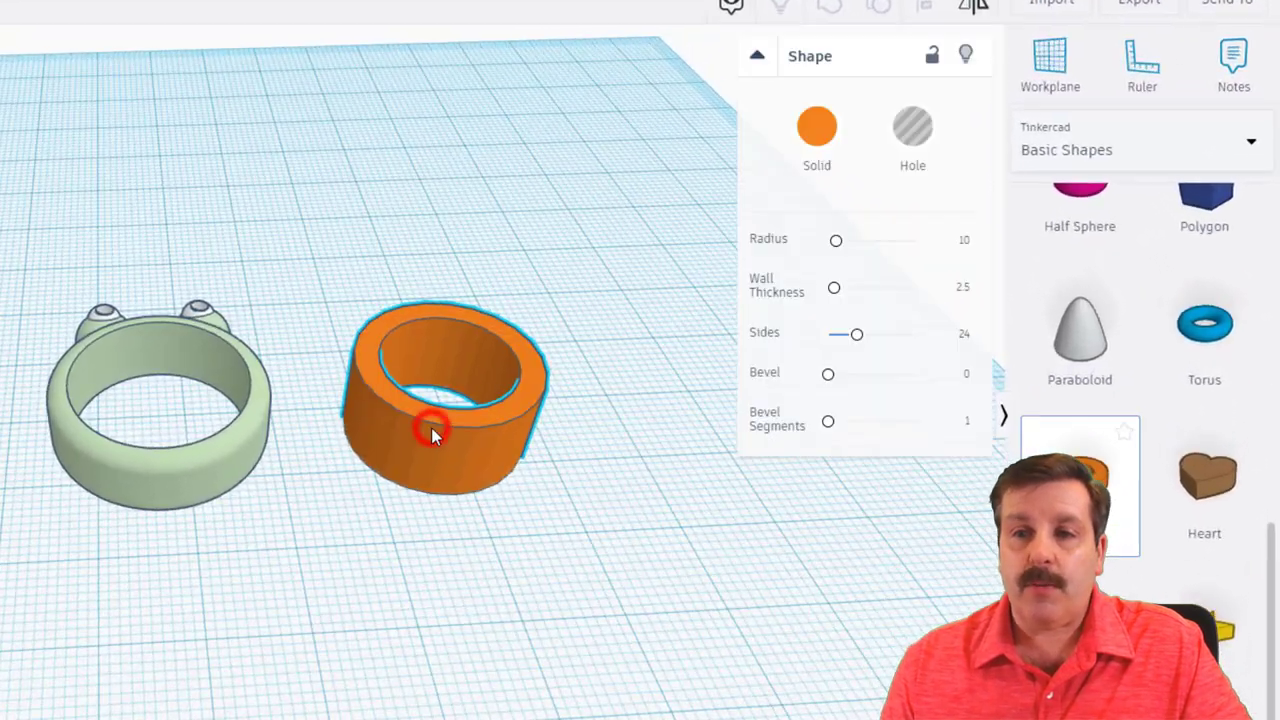
# Step: Give the orange tube radius 12, wall 2, 64 sides, bevel 2 and 10 bevel segments
pyautogui.tripleClick(963, 242)
pyautogui.write('12')
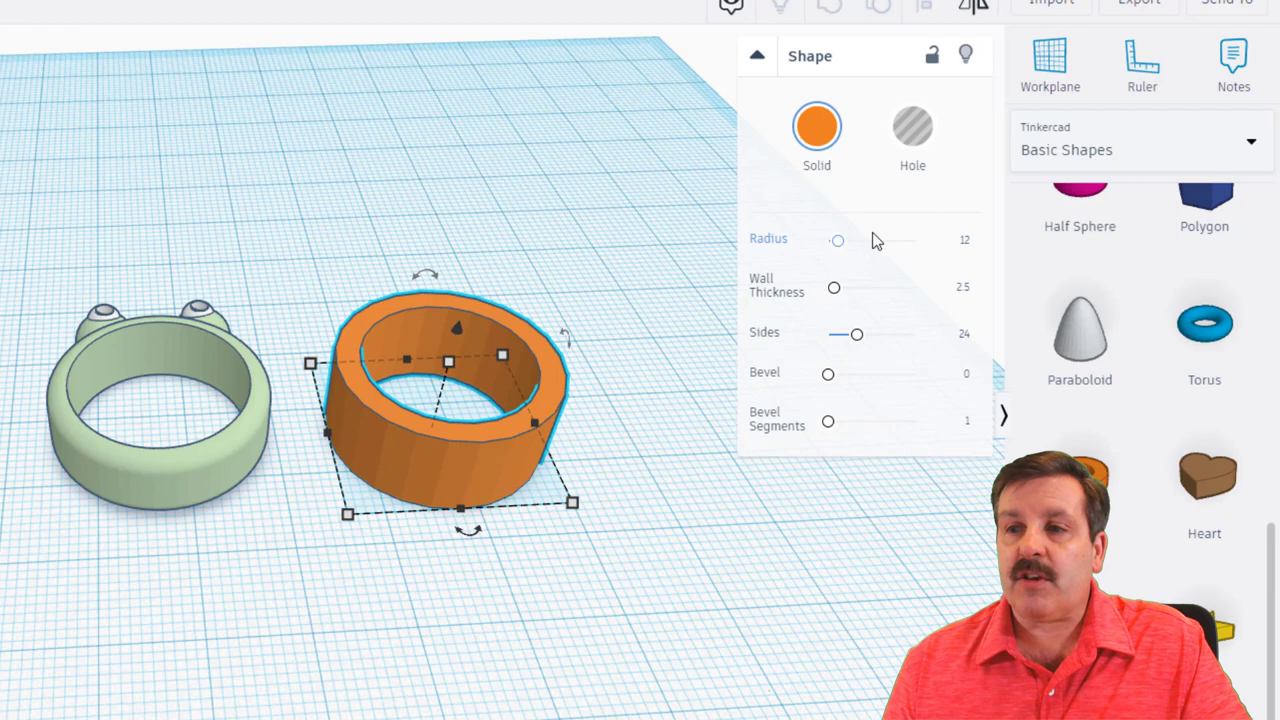
pyautogui.click(950, 290)
pyautogui.write('2')
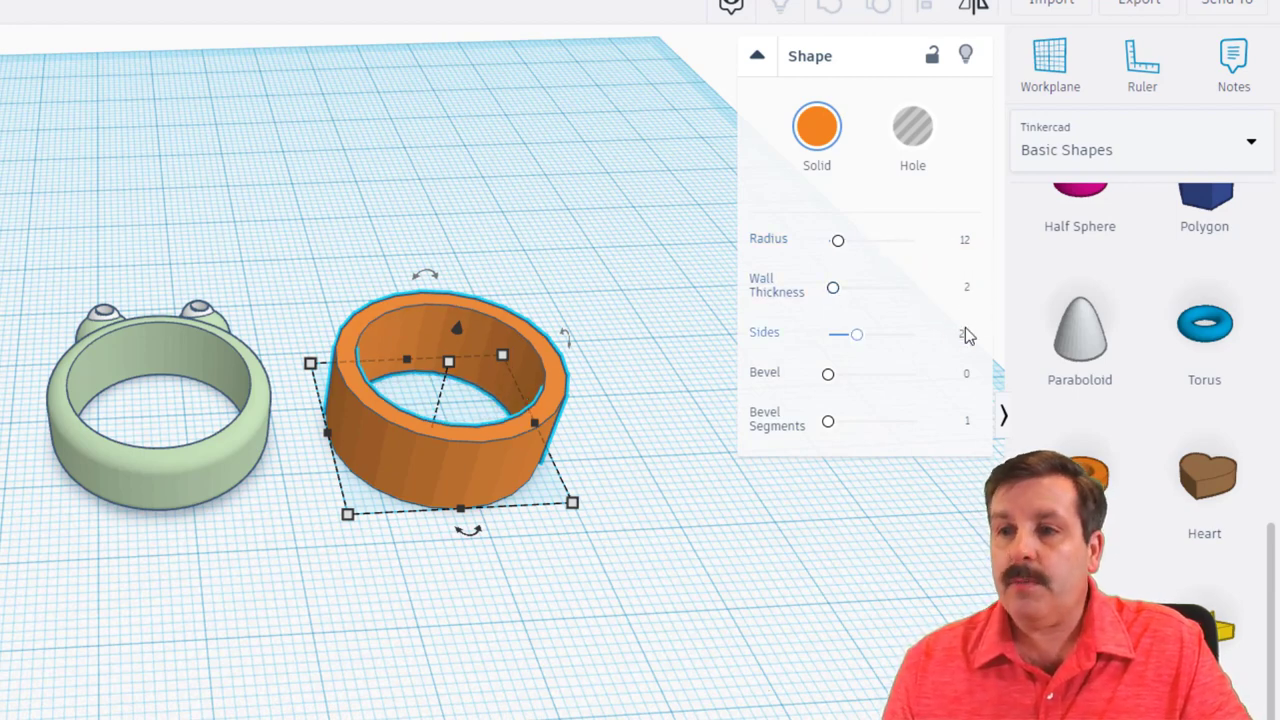
pyautogui.moveTo(857, 334); pyautogui.dragTo(912, 334)
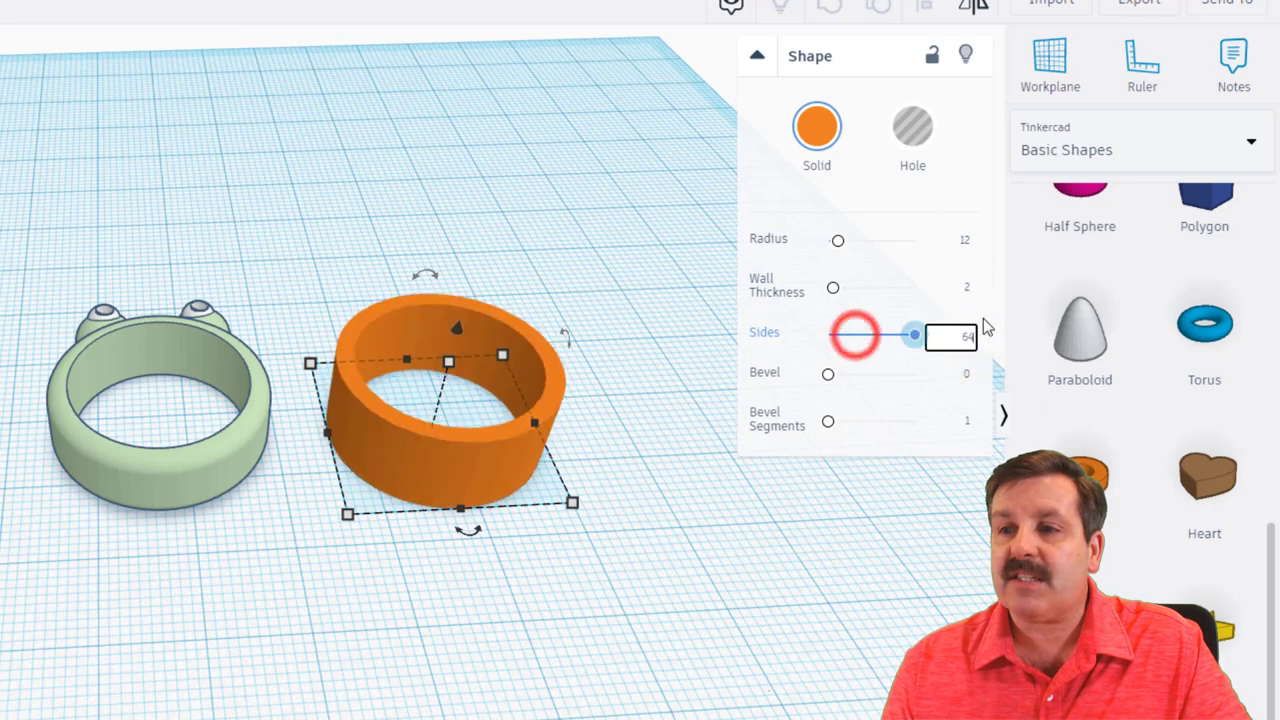
pyautogui.click(950, 378)
pyautogui.write('2')
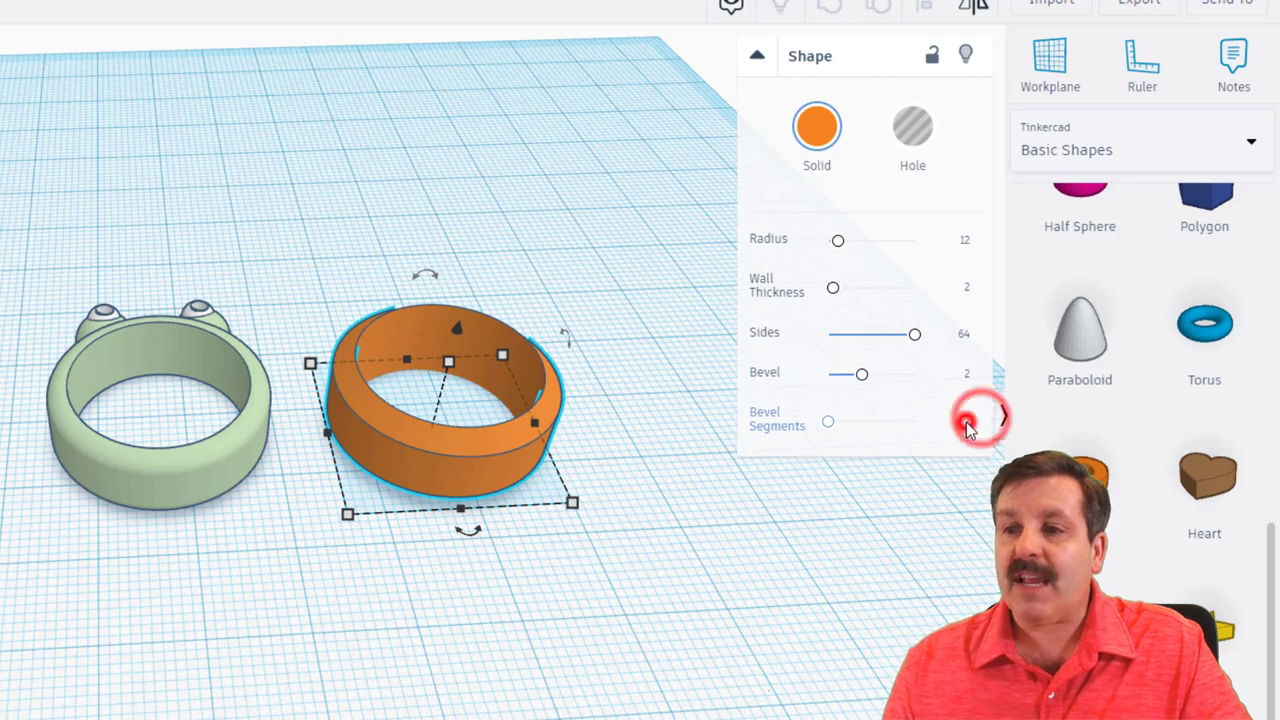
pyautogui.moveTo(827, 421); pyautogui.dragTo(913, 421)
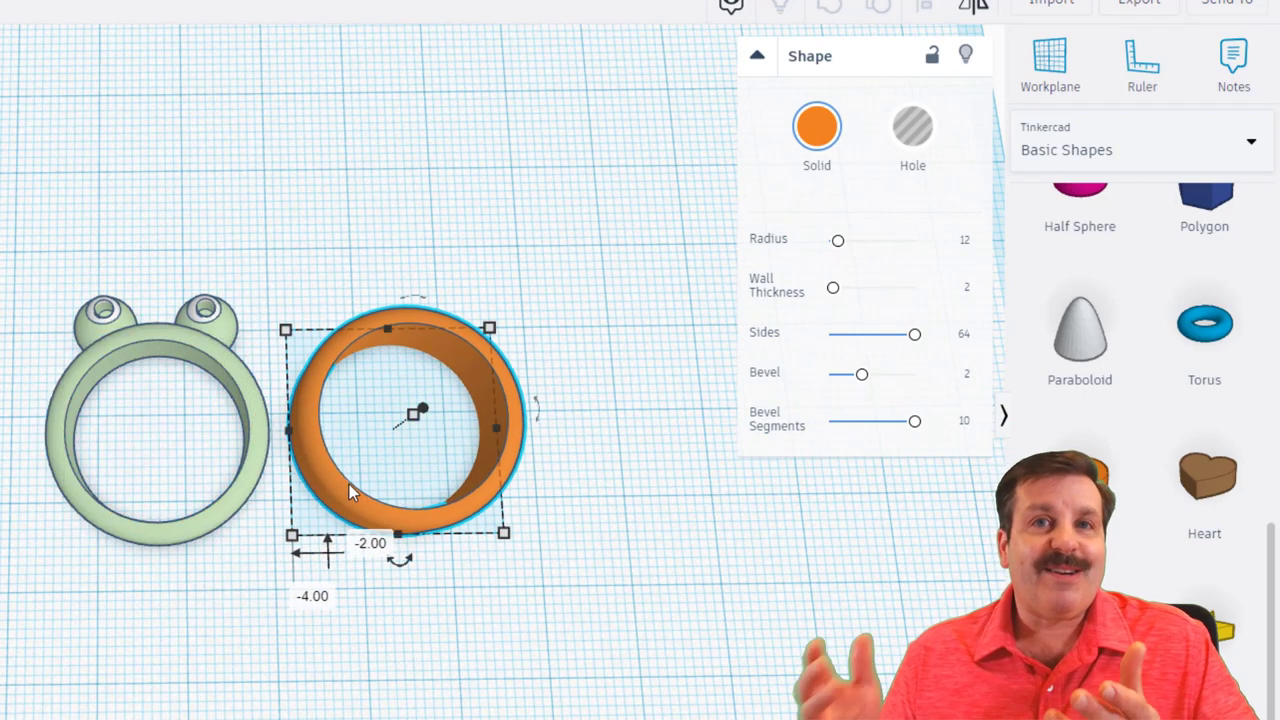
pyautogui.moveTo(135, 358)
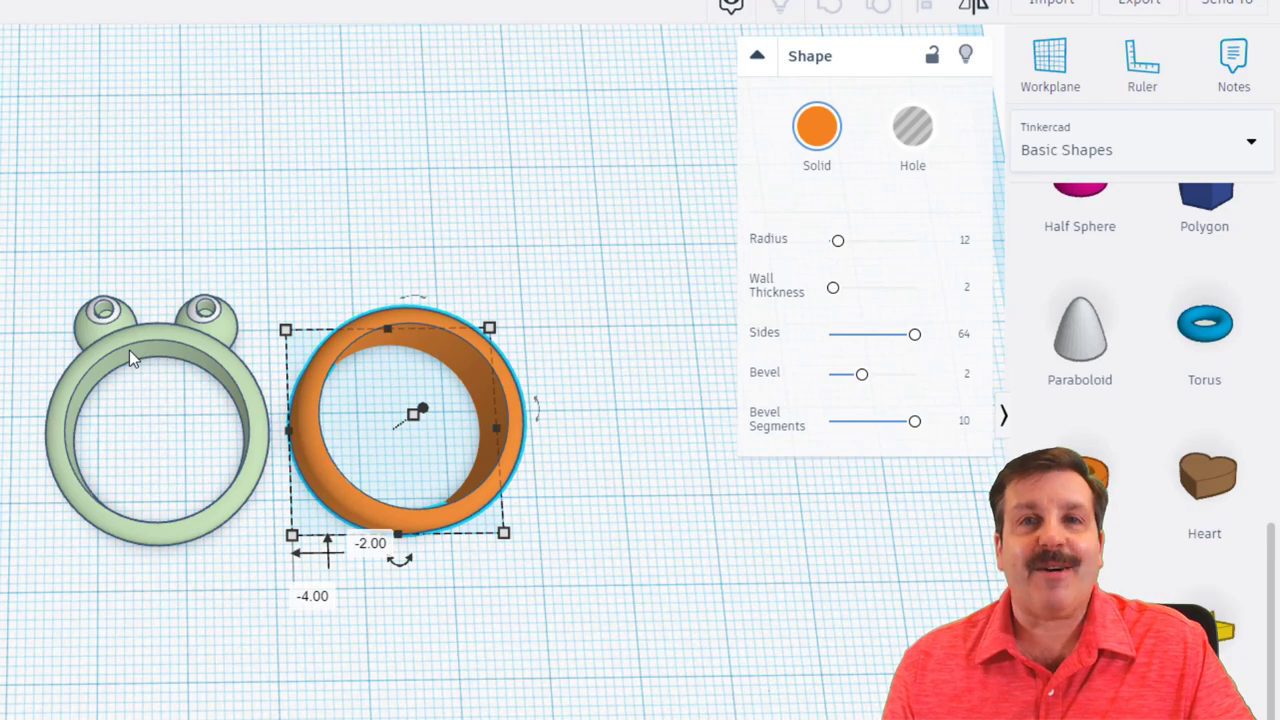
# Step: Place a blue sphere with white patch above the band, plus a 2.20-wide hole cylinder
pyautogui.click(650, 270)
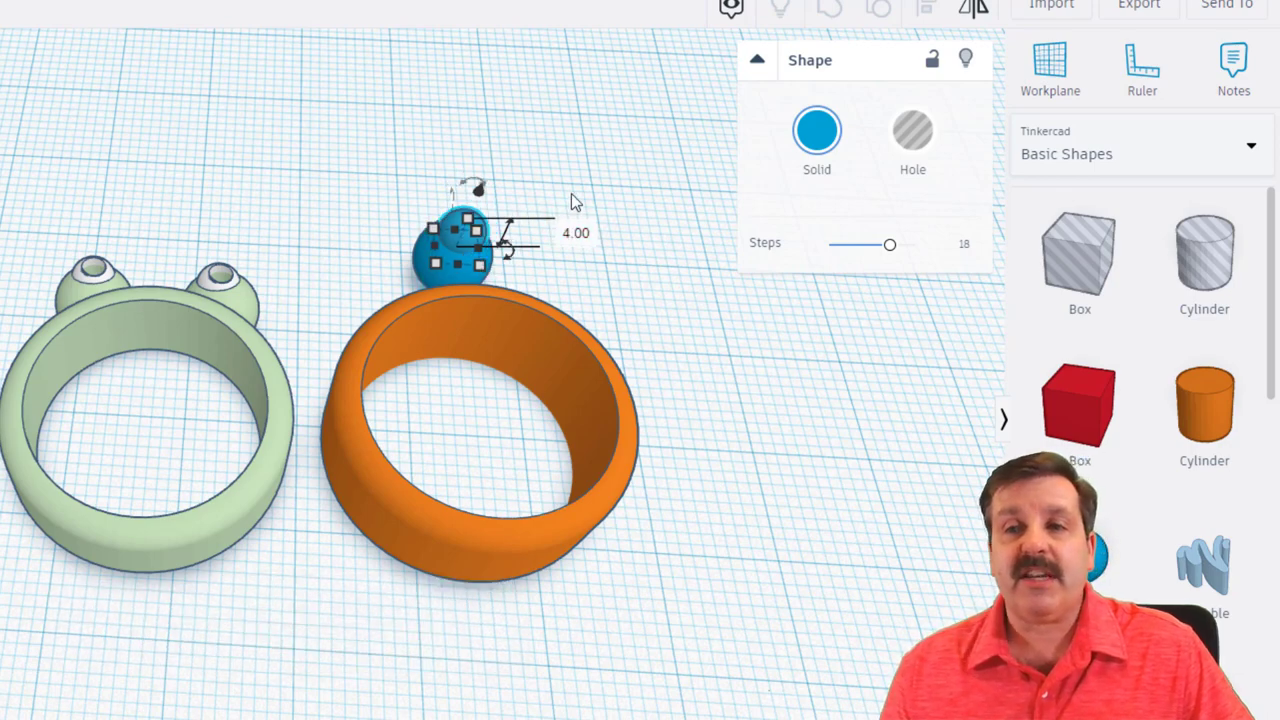
pyautogui.click(816, 129)
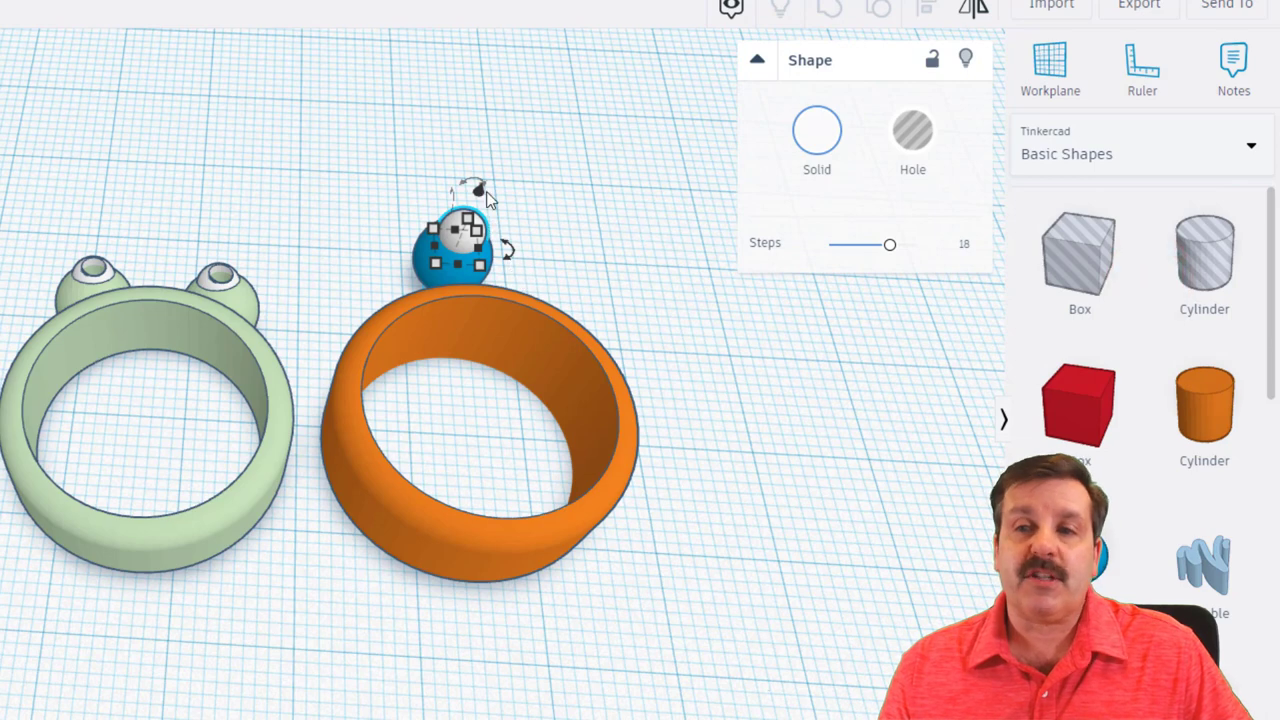
pyautogui.press('ctrl+down')
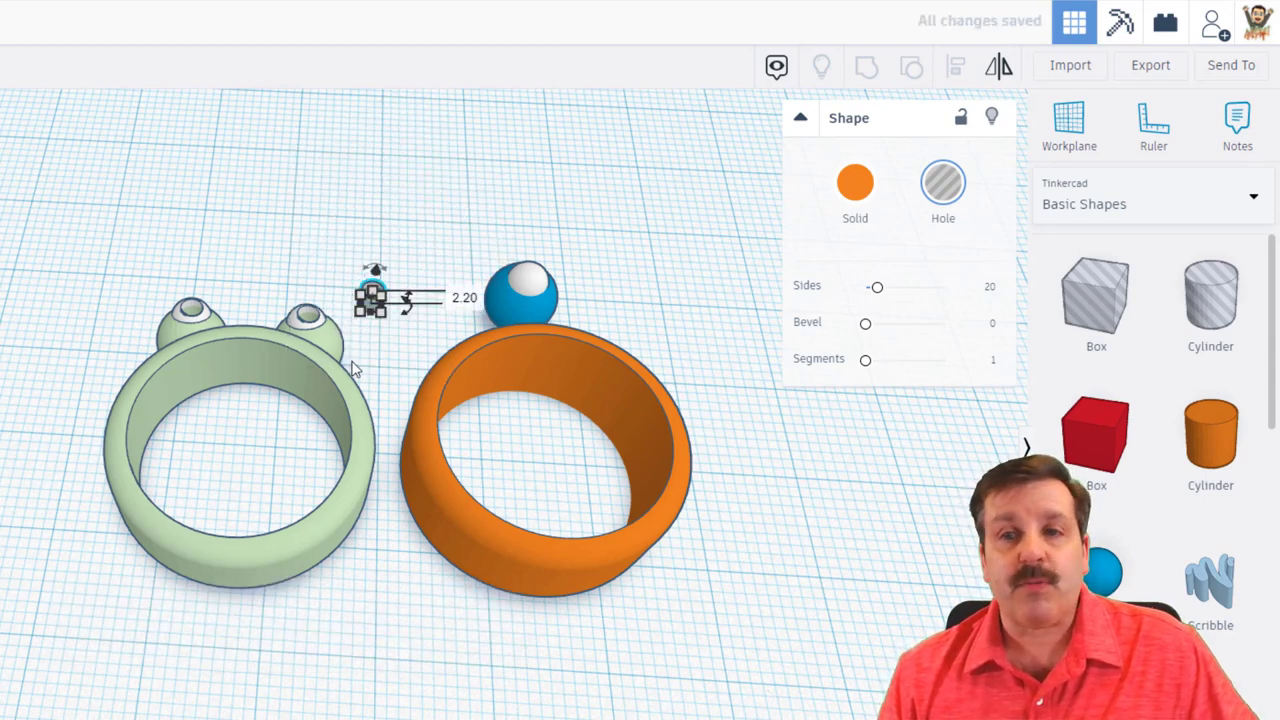
# Step: Raise the small hole cylinder twice with Ctrl+Up and align it into the eye sphere
pyautogui.click(370, 293)
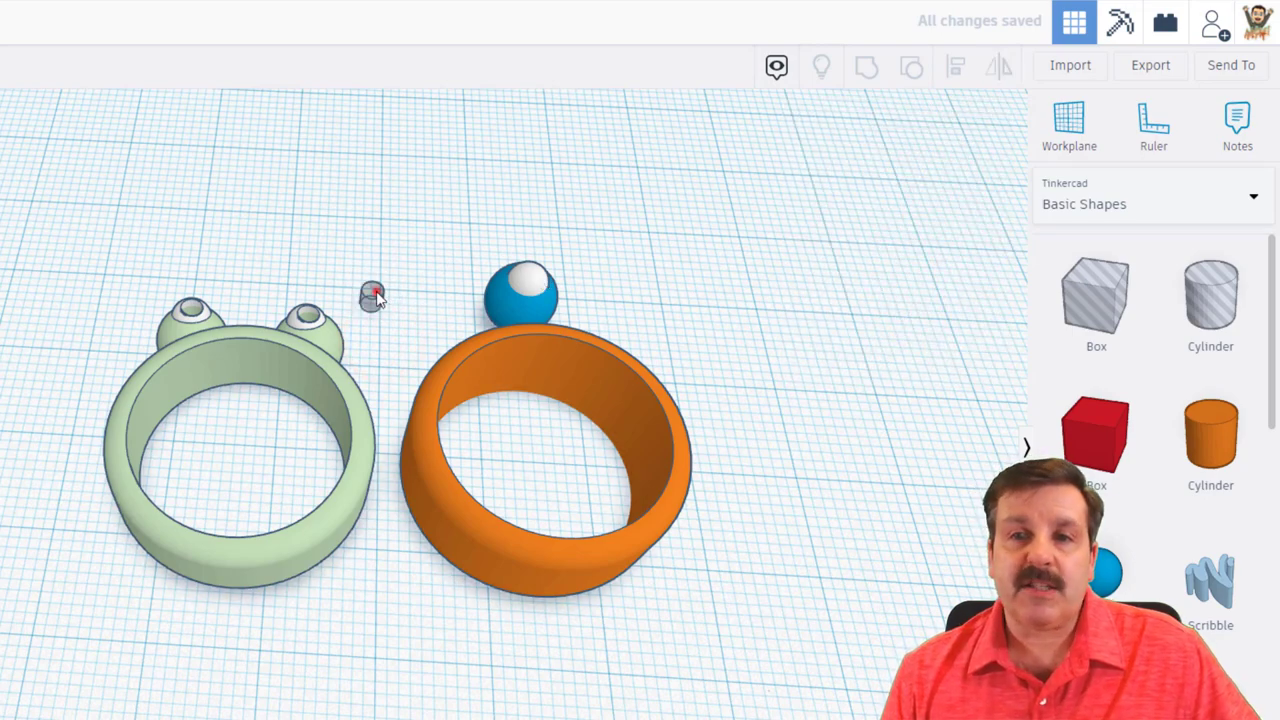
pyautogui.click(372, 293)
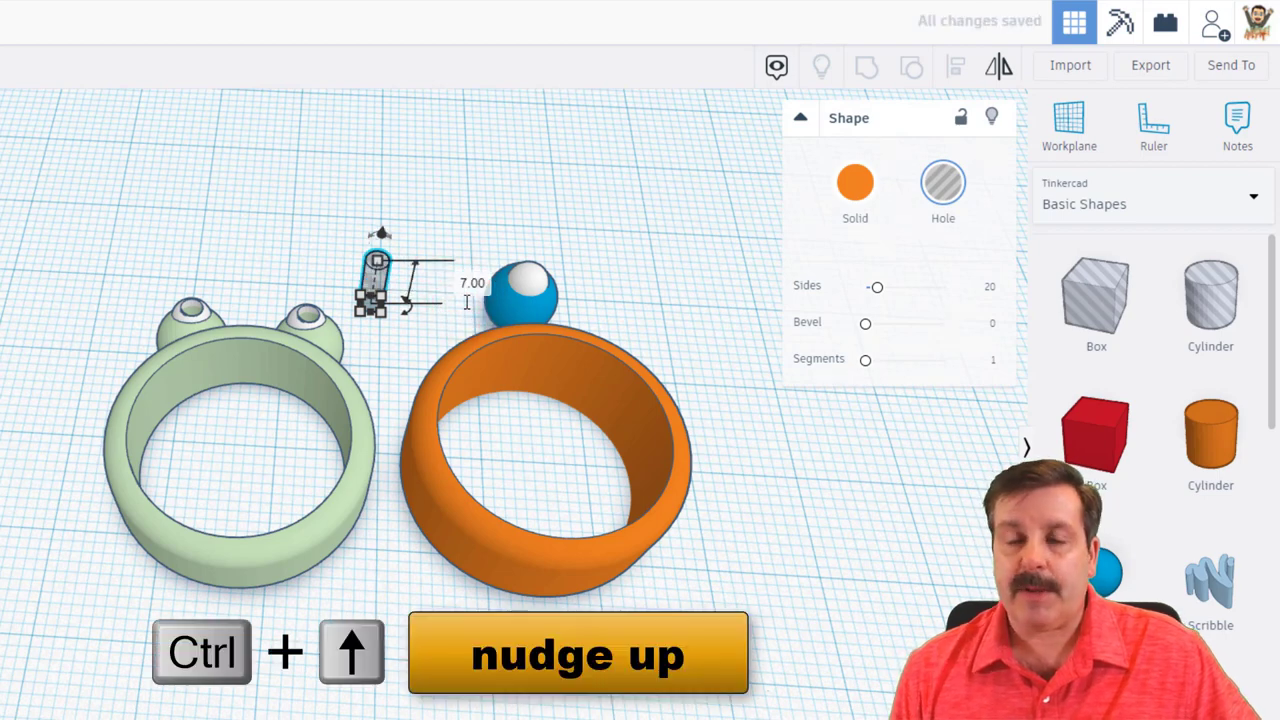
pyautogui.press('Ctrl+Up')
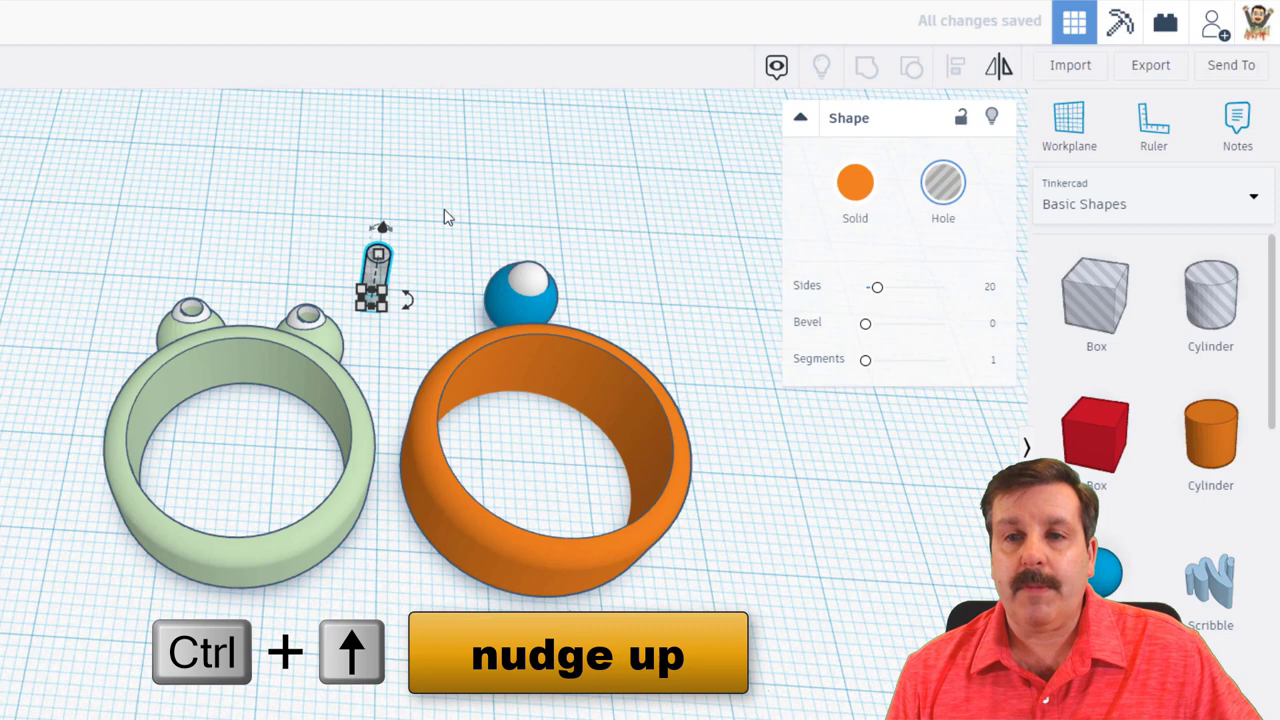
pyautogui.press('ctrl+up')
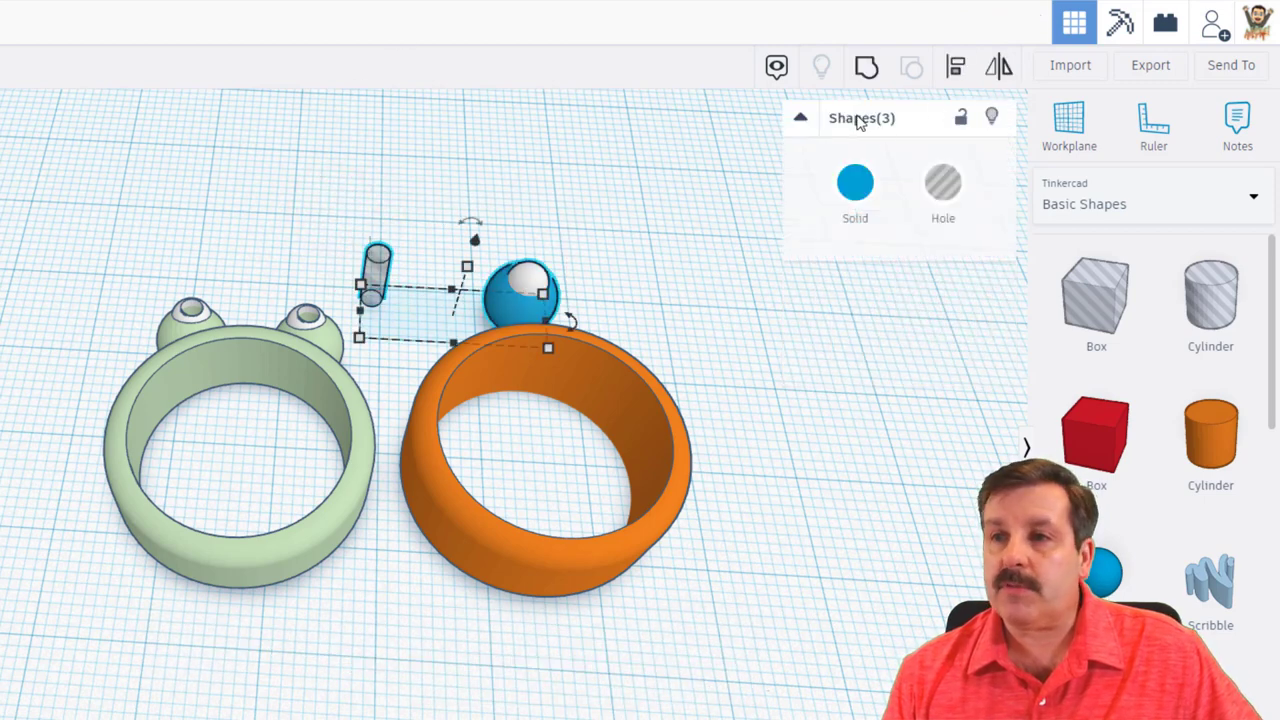
pyautogui.click(955, 66)
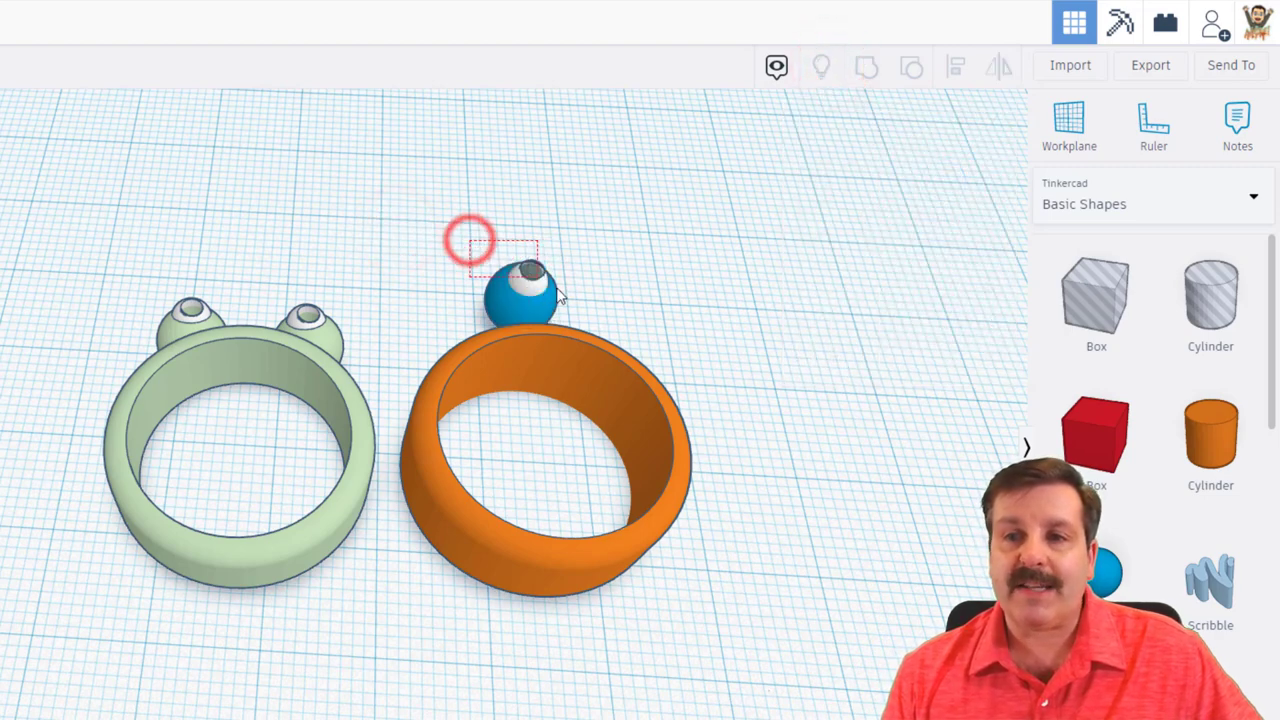
# Step: Group the blue sphere, white patch and pupil hole, and set the group to Multicolor
pyautogui.click(866, 67)
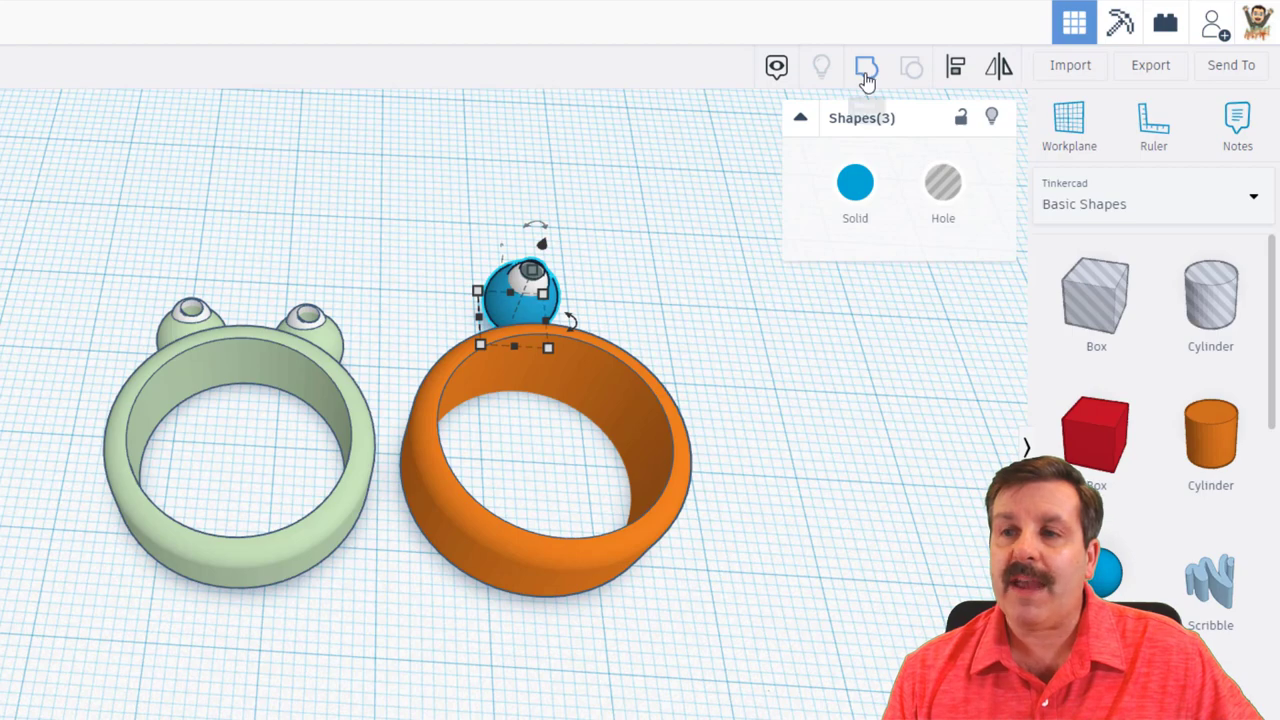
pyautogui.click(866, 66)
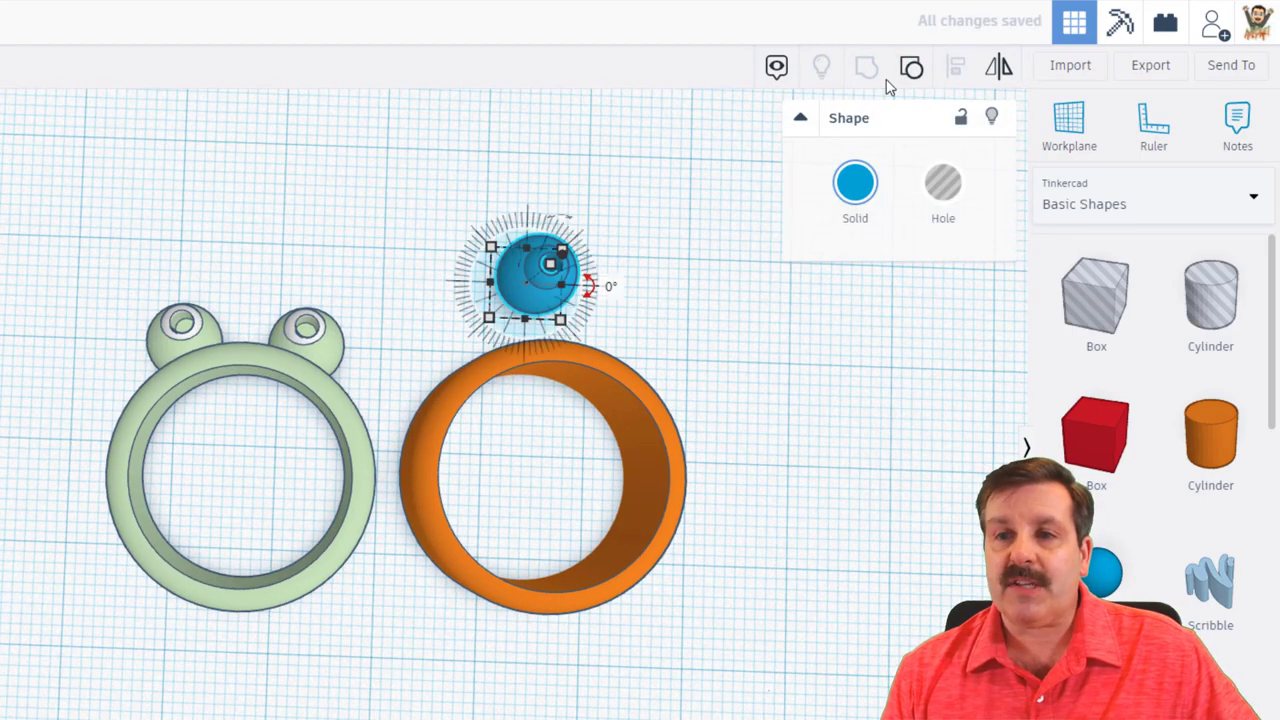
pyautogui.click(855, 183)
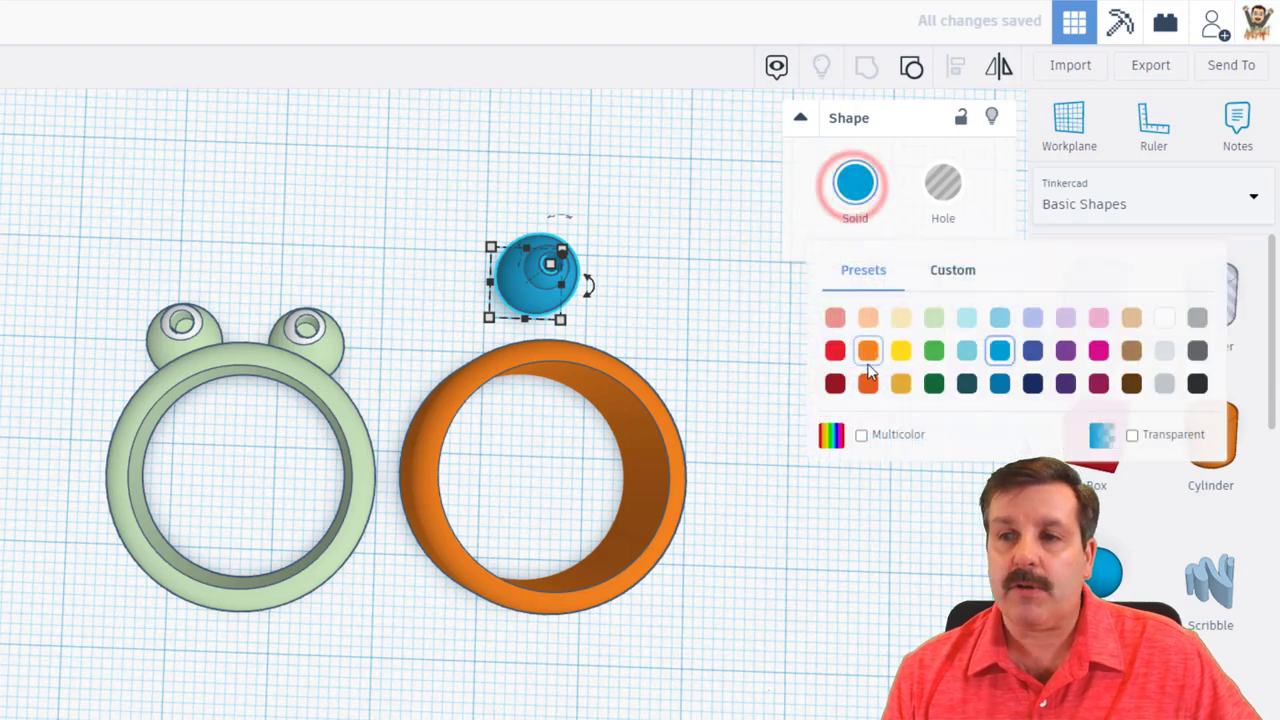
pyautogui.click(860, 434)
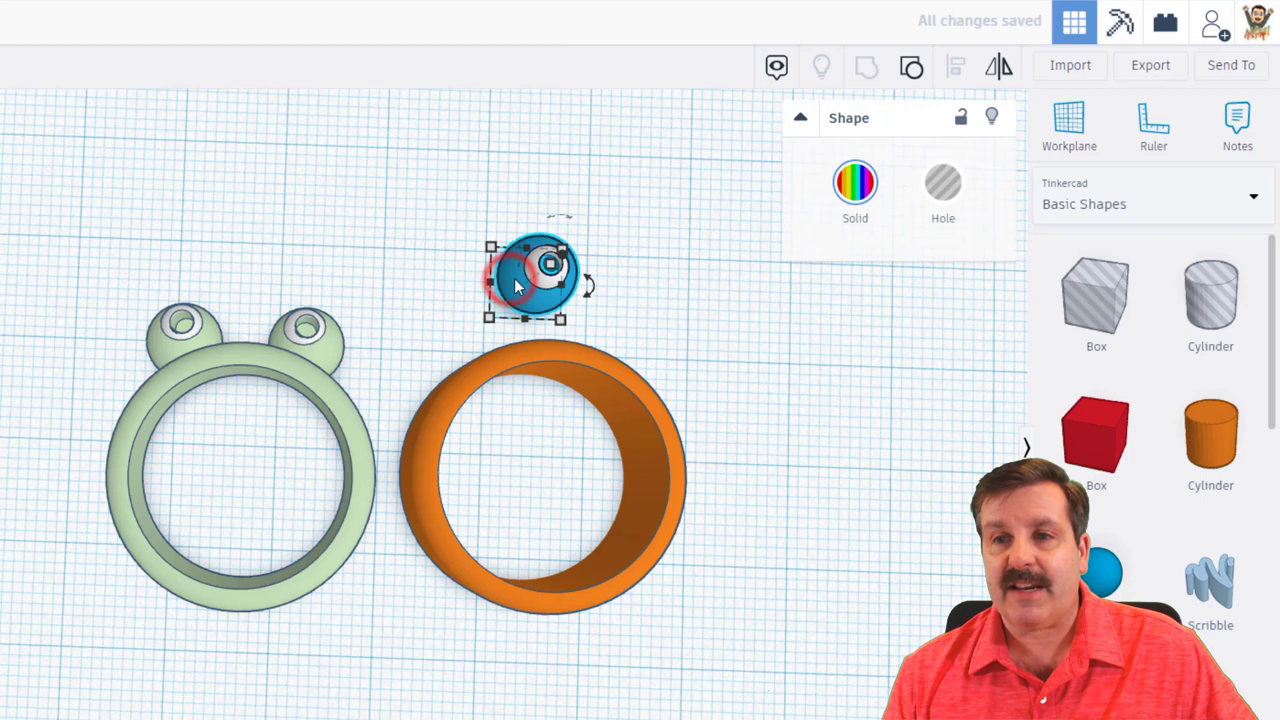
# Step: Move the eye onto the band's top edge and place a duplicate on the right side
pyautogui.moveTo(535, 275); pyautogui.dragTo(485, 270)
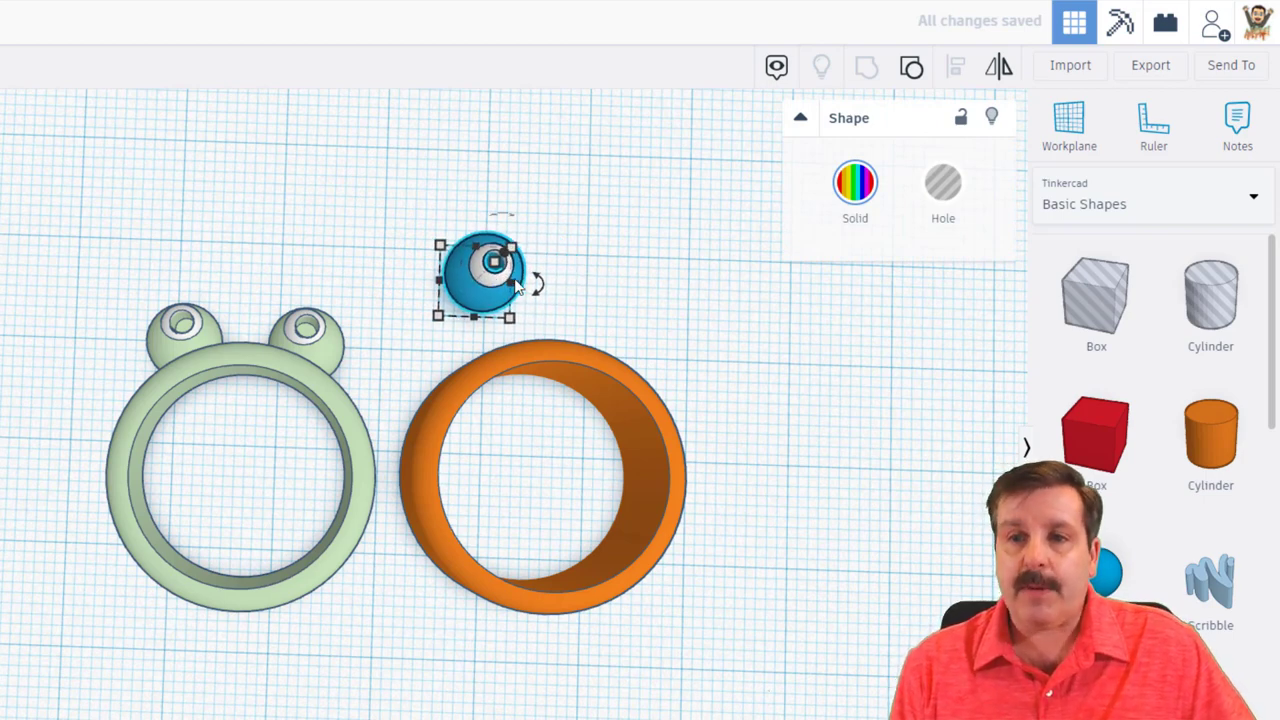
pyautogui.press('ctrl+d')
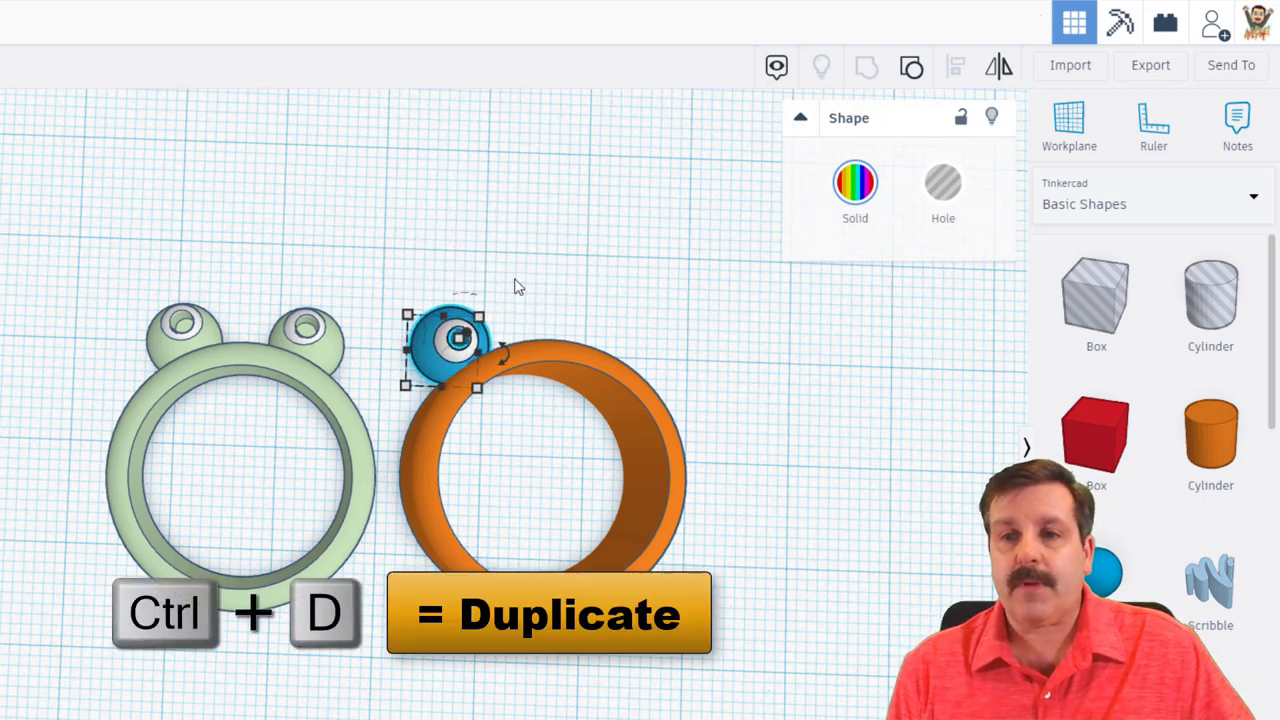
pyautogui.press('ctrl+d')
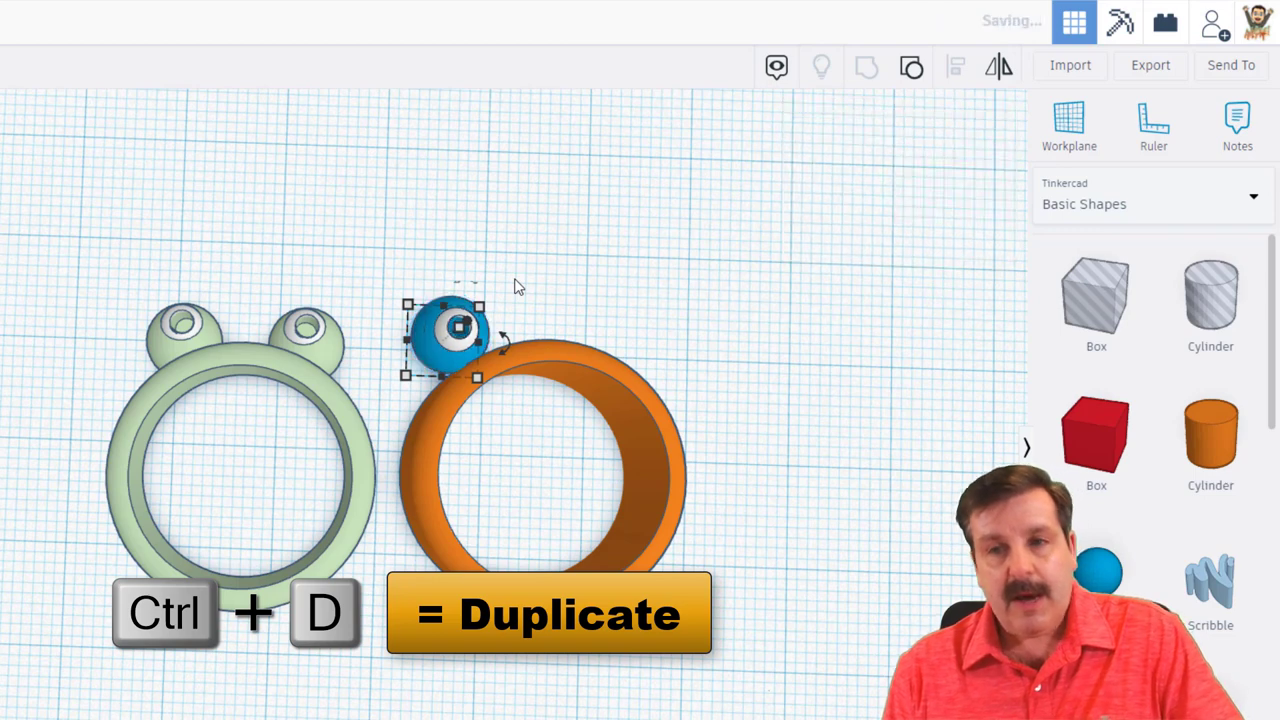
pyautogui.press('ctrl+d')
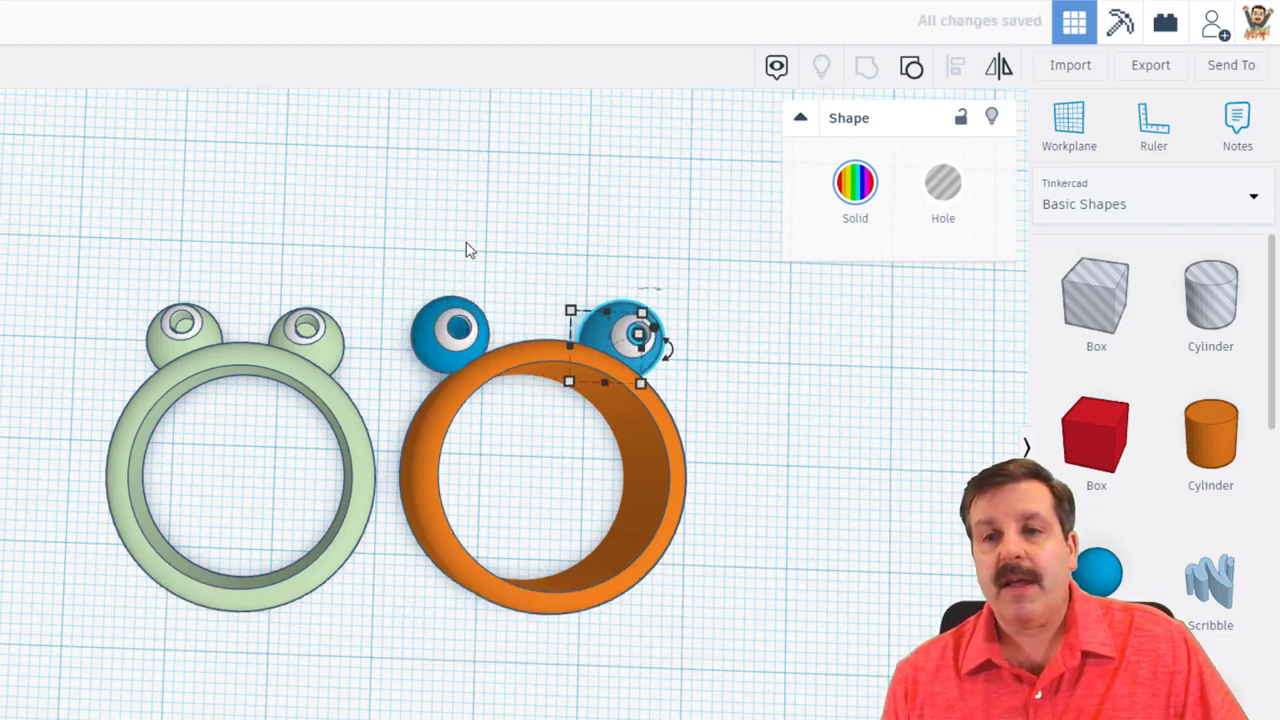
pyautogui.moveTo(625, 330); pyautogui.dragTo(600, 330)
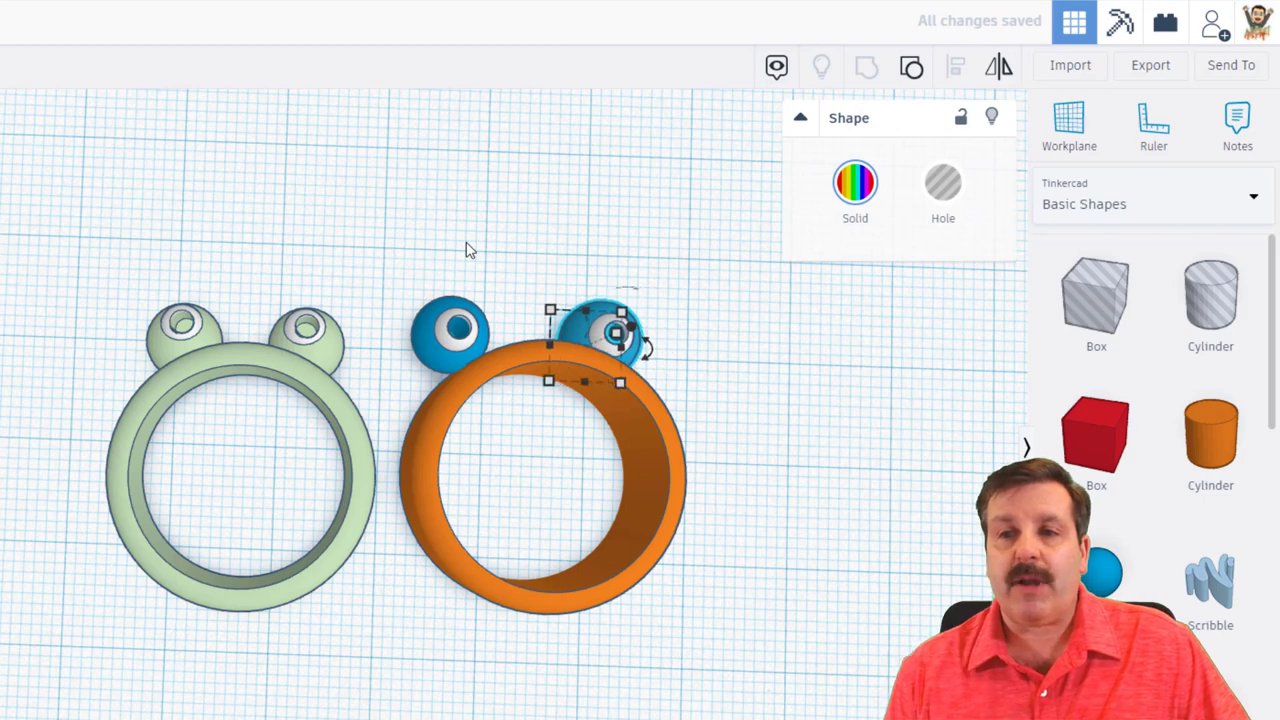
pyautogui.click(452, 335)
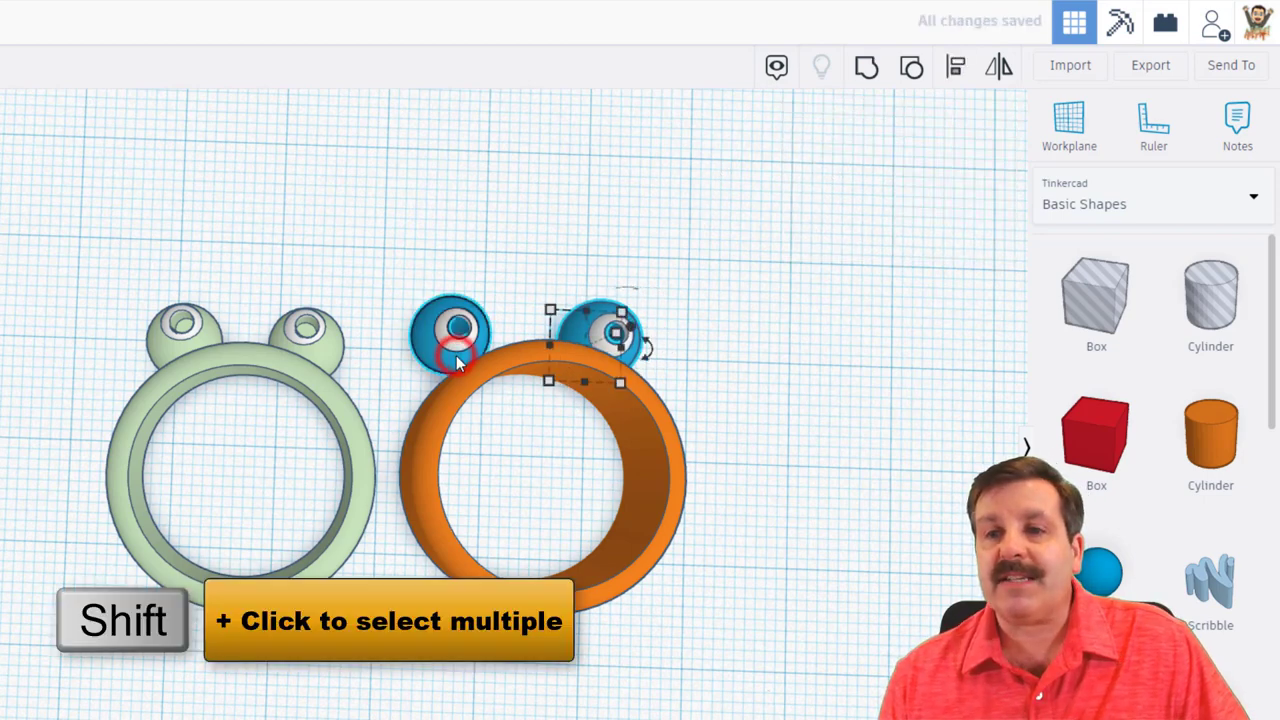
pyautogui.click(862, 67)
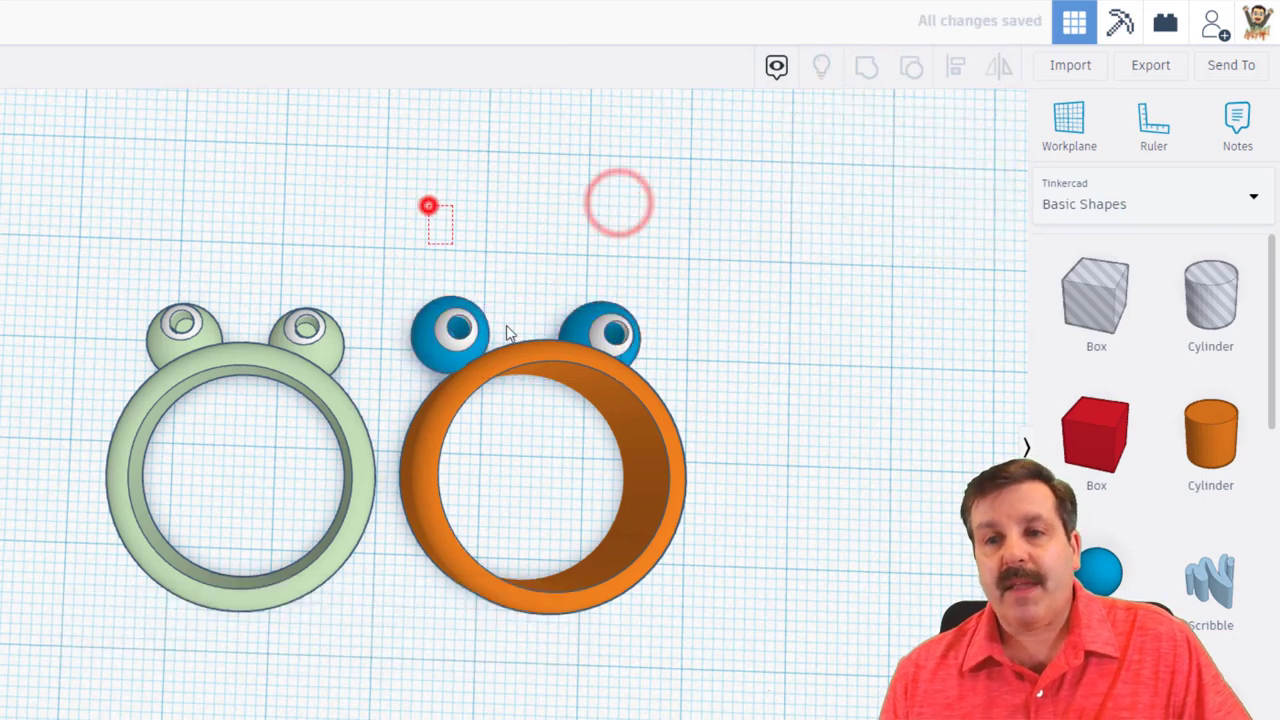
# Step: Align the two eyes on the orange ring, then group ring and eyes together
pyautogui.click(954, 66)
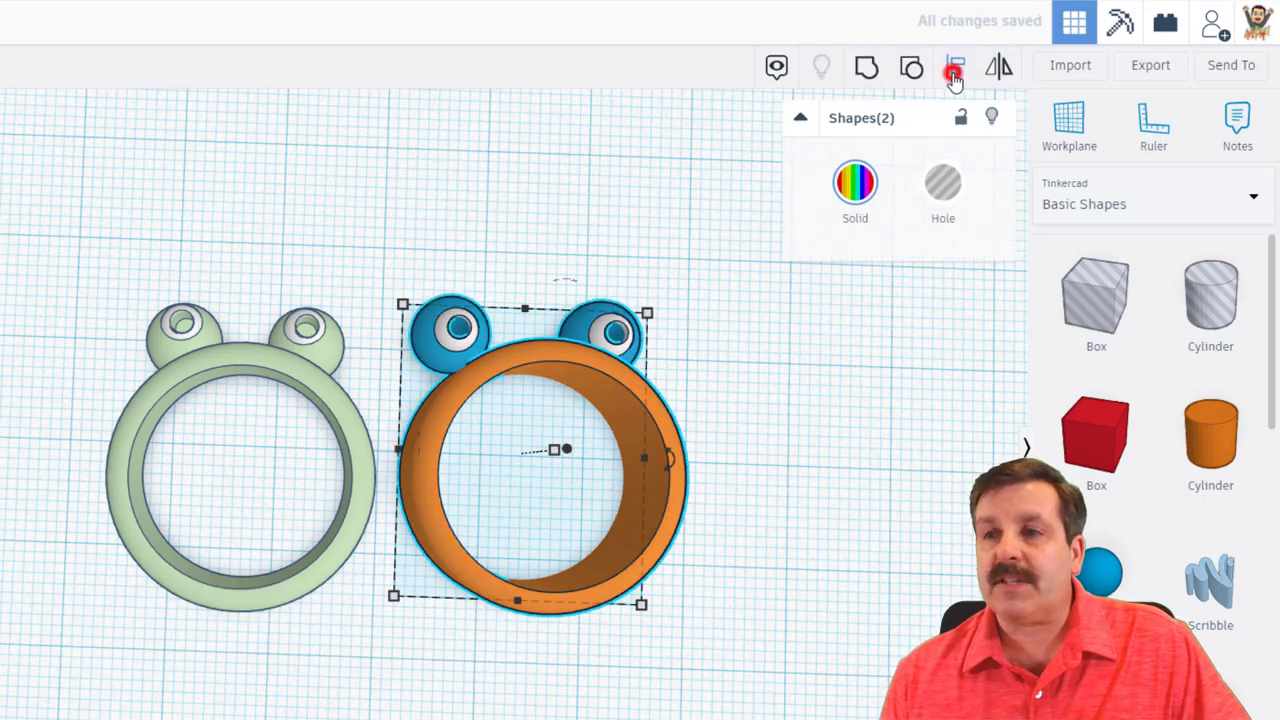
pyautogui.click(954, 66)
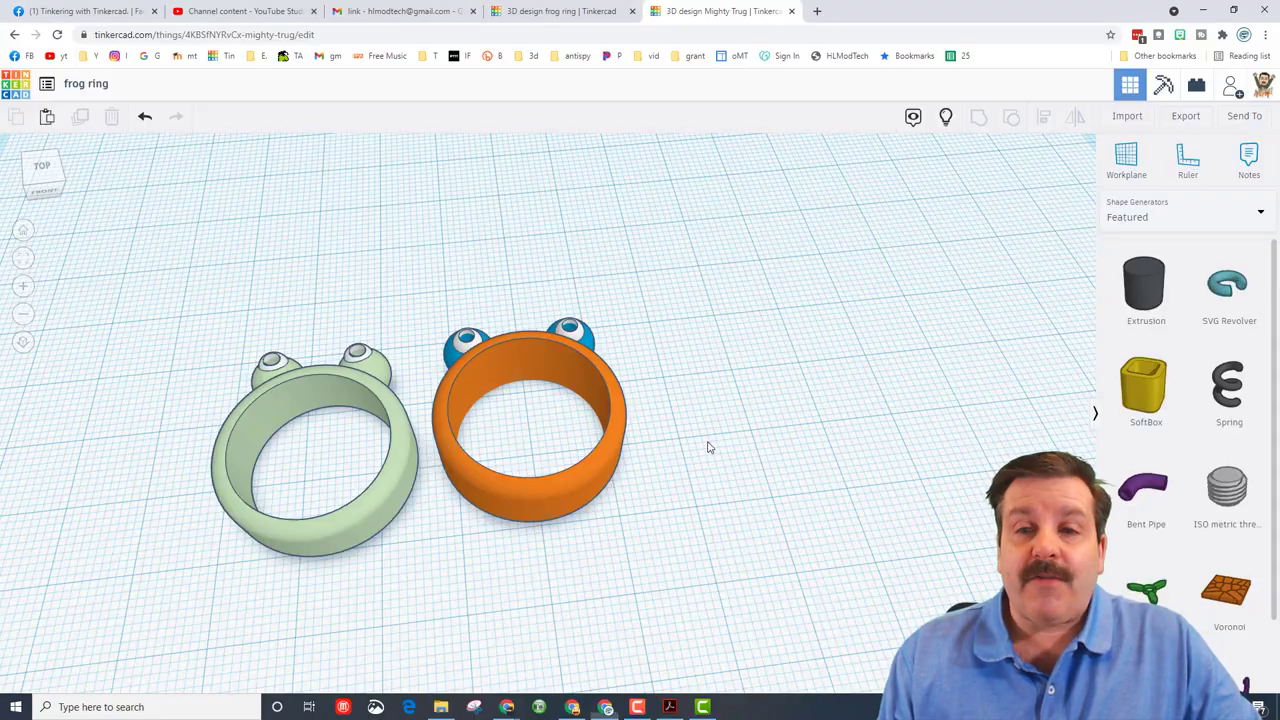
pyautogui.click(528, 420)
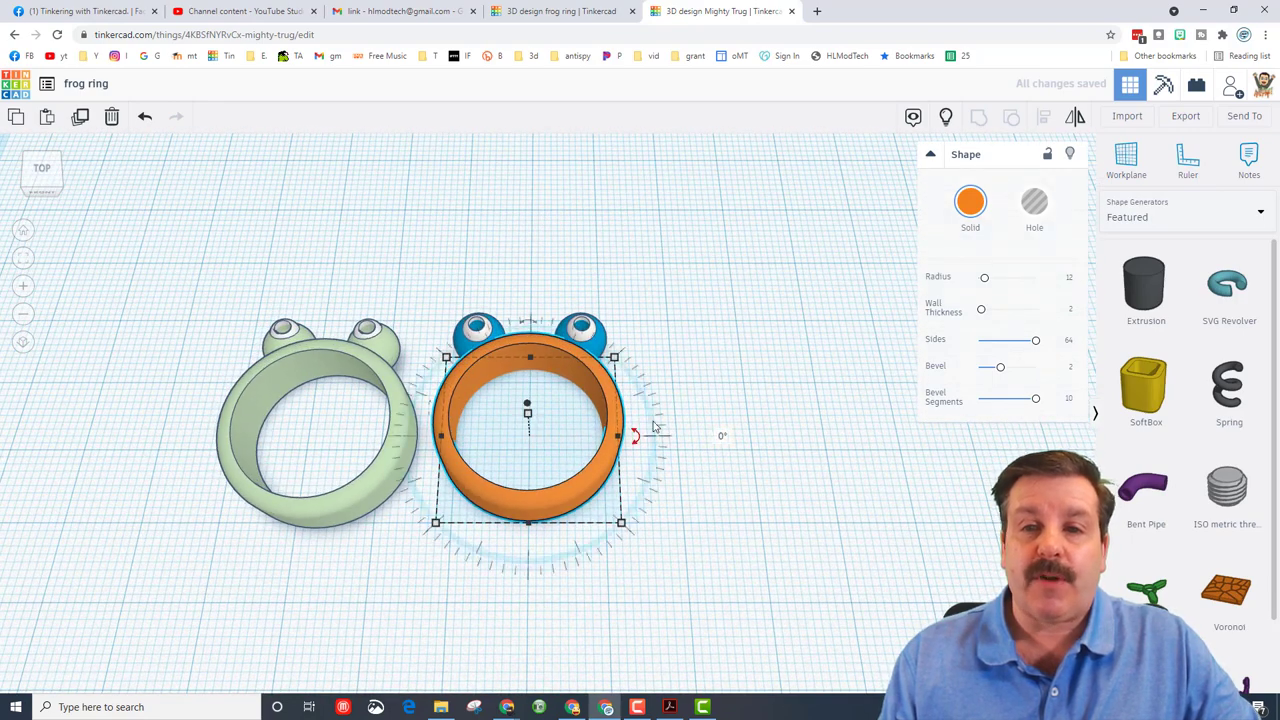
pyautogui.click(449, 284)
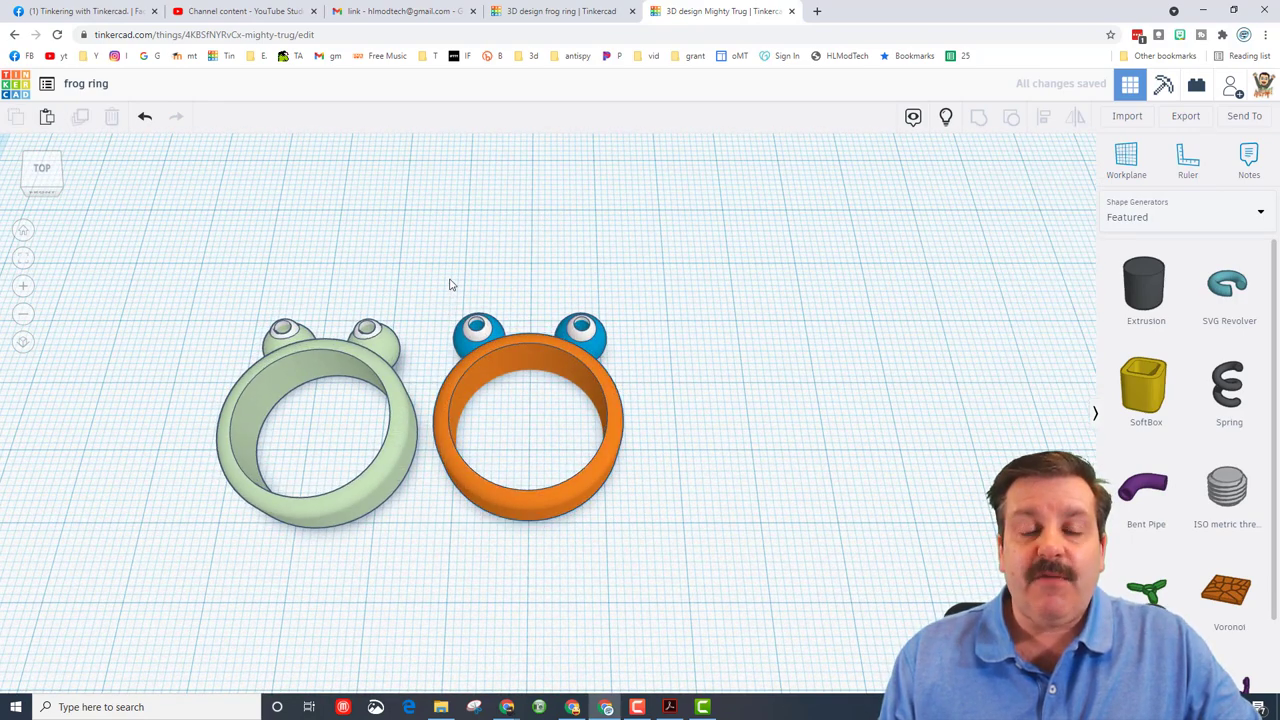
pyautogui.click(528, 420)
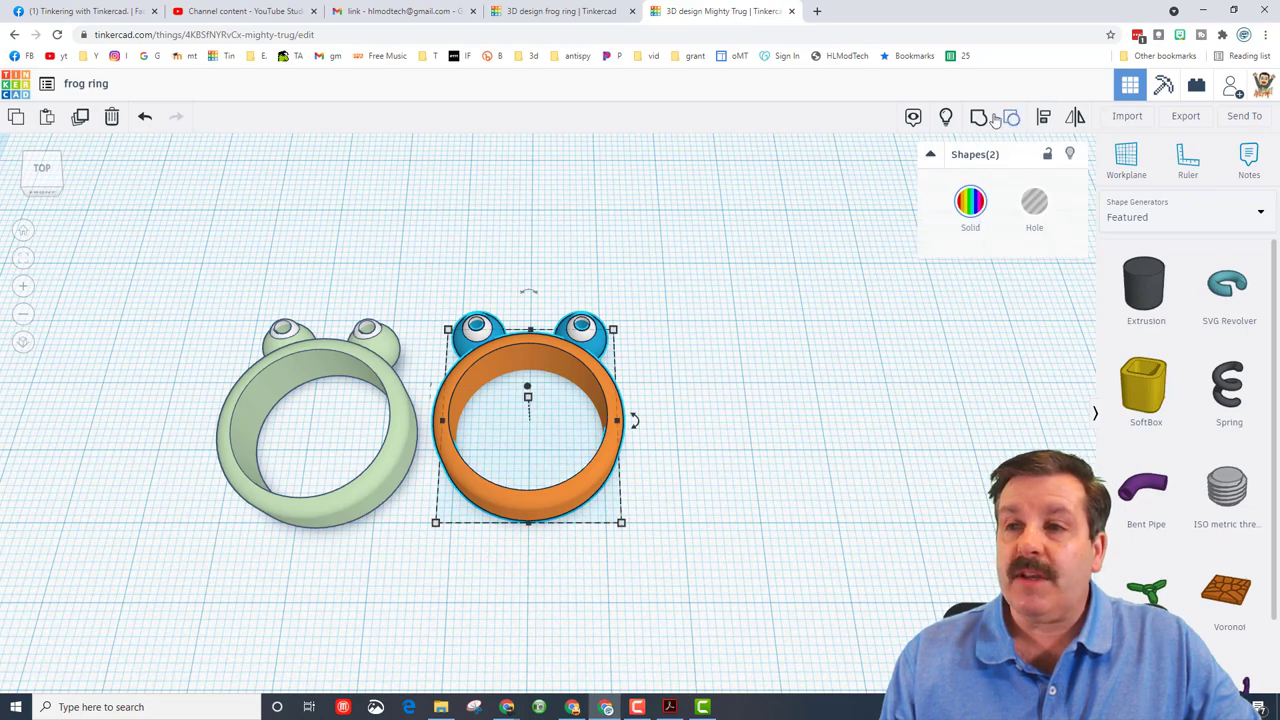
pyautogui.click(1011, 117)
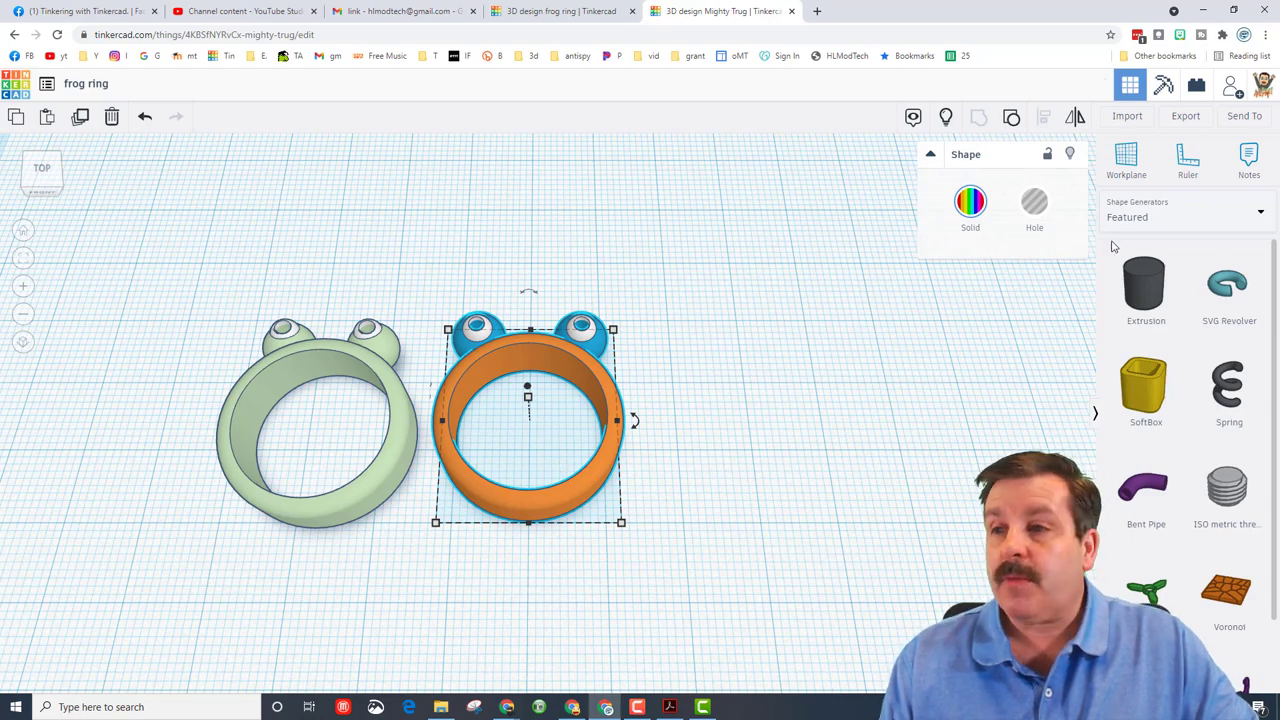
# Step: Add the Featured Extrusion shape and drag its circular profile into a narrow hourglass curve
pyautogui.click(1185, 213)
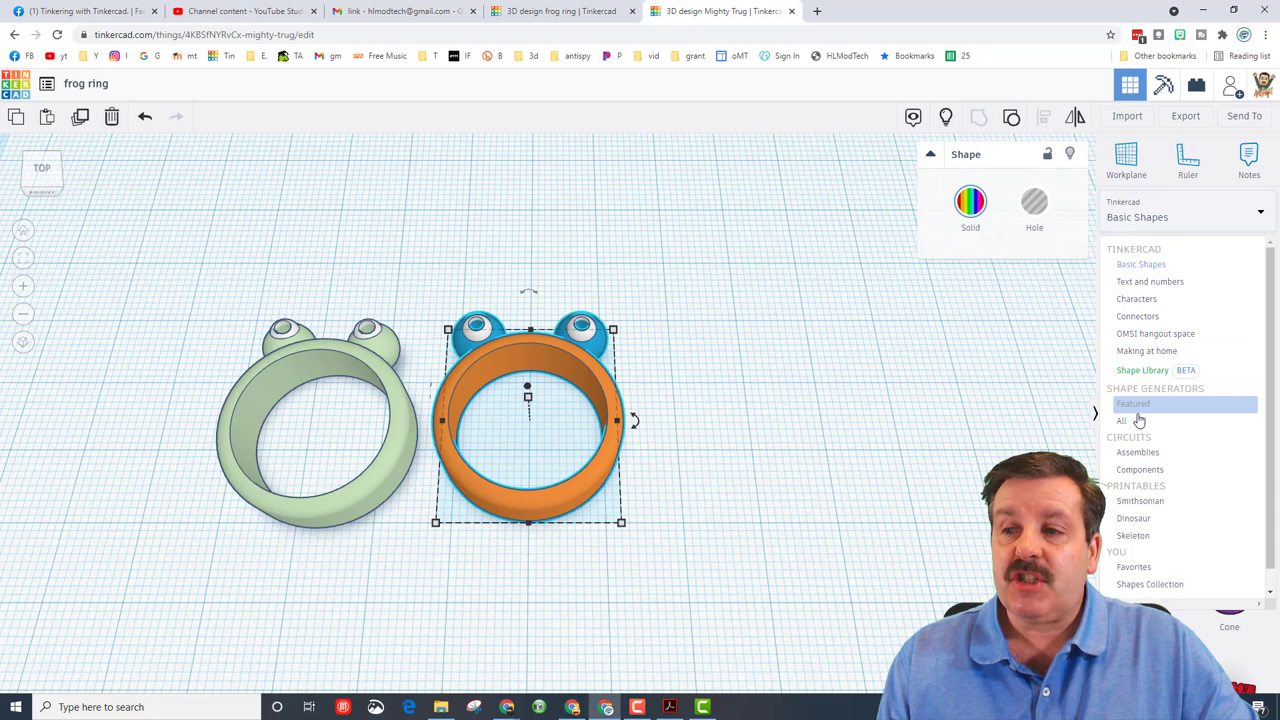
pyautogui.click(1133, 403)
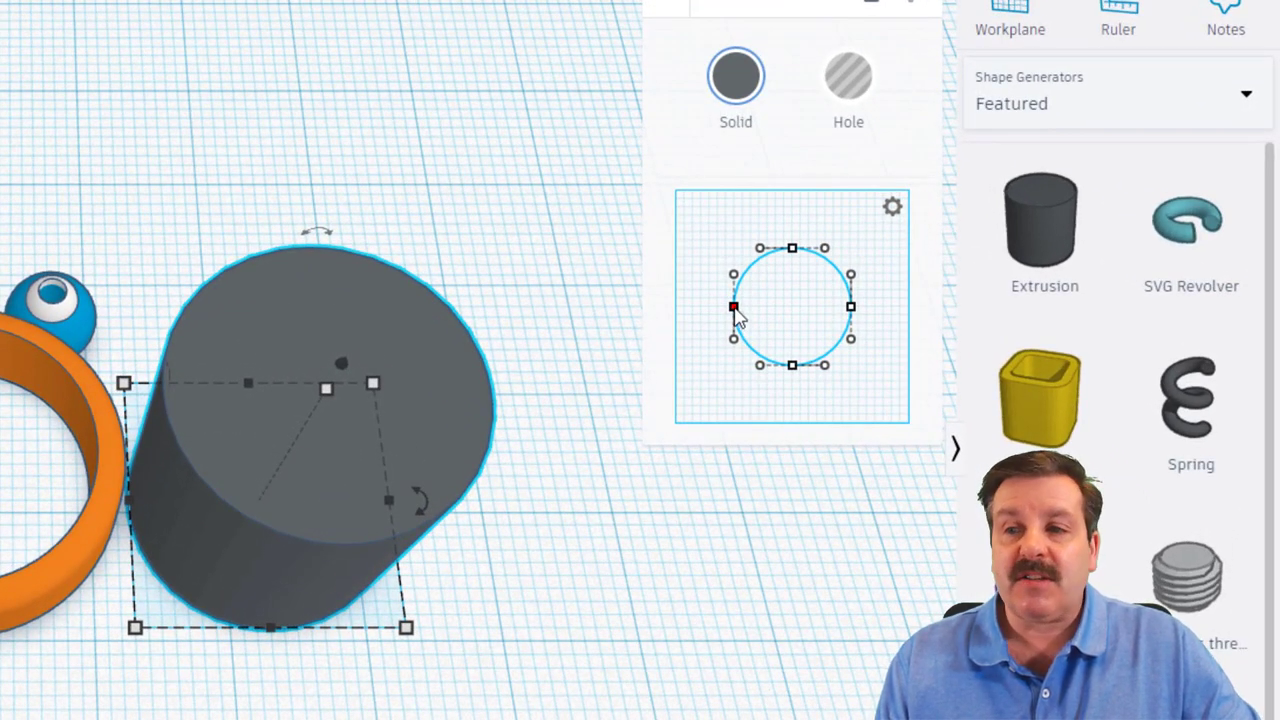
pyautogui.moveTo(733, 307); pyautogui.dragTo(785, 307)
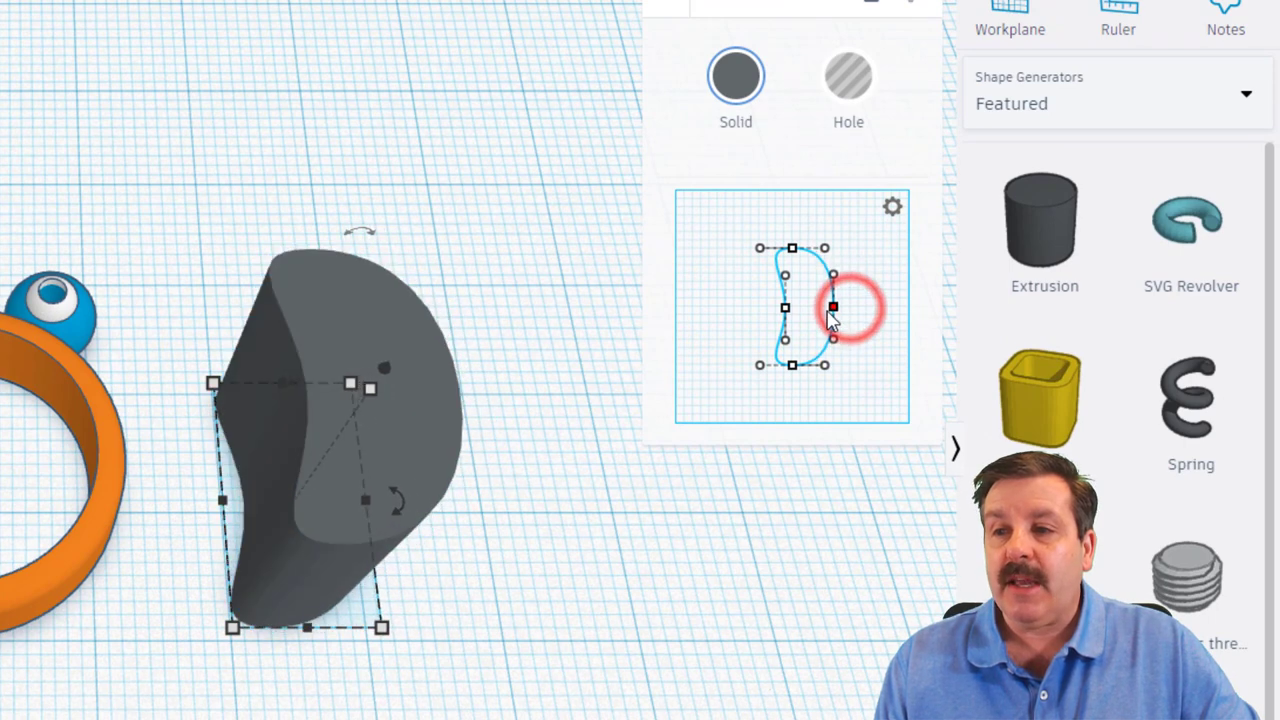
pyautogui.moveTo(833, 307); pyautogui.dragTo(785, 307)
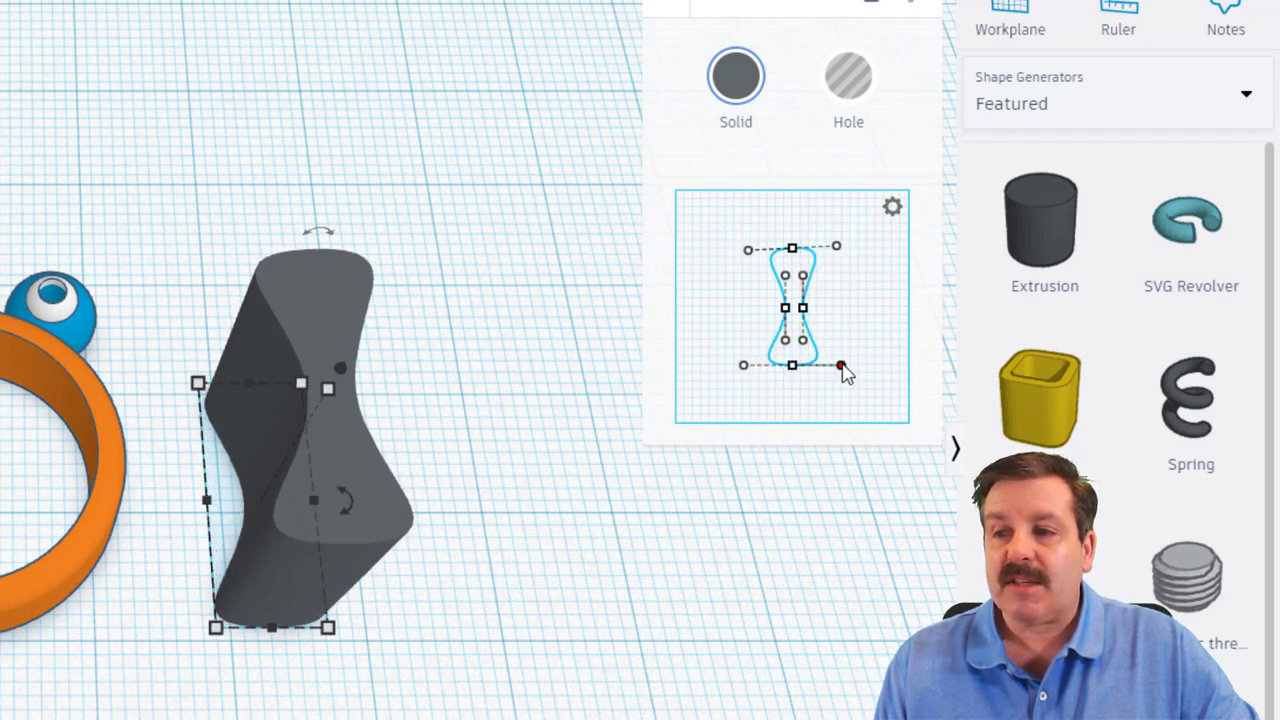
pyautogui.moveTo(840, 367); pyautogui.dragTo(803, 340)
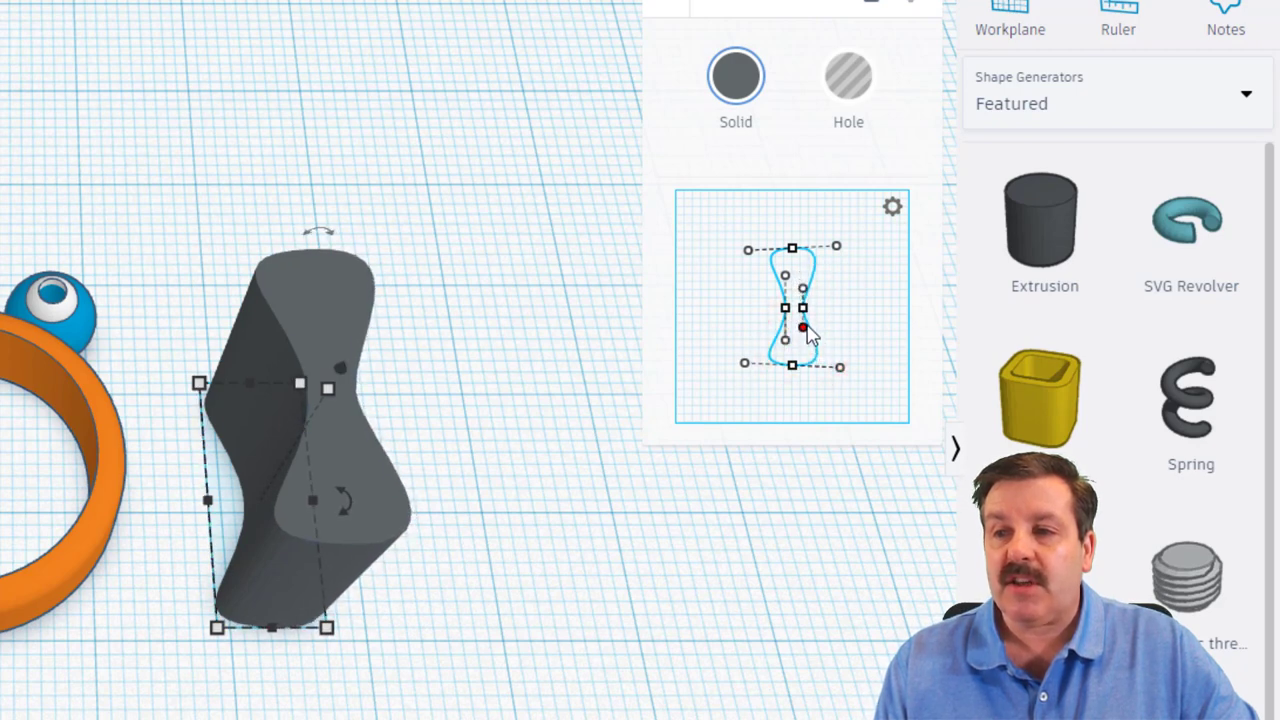
pyautogui.click(790, 335)
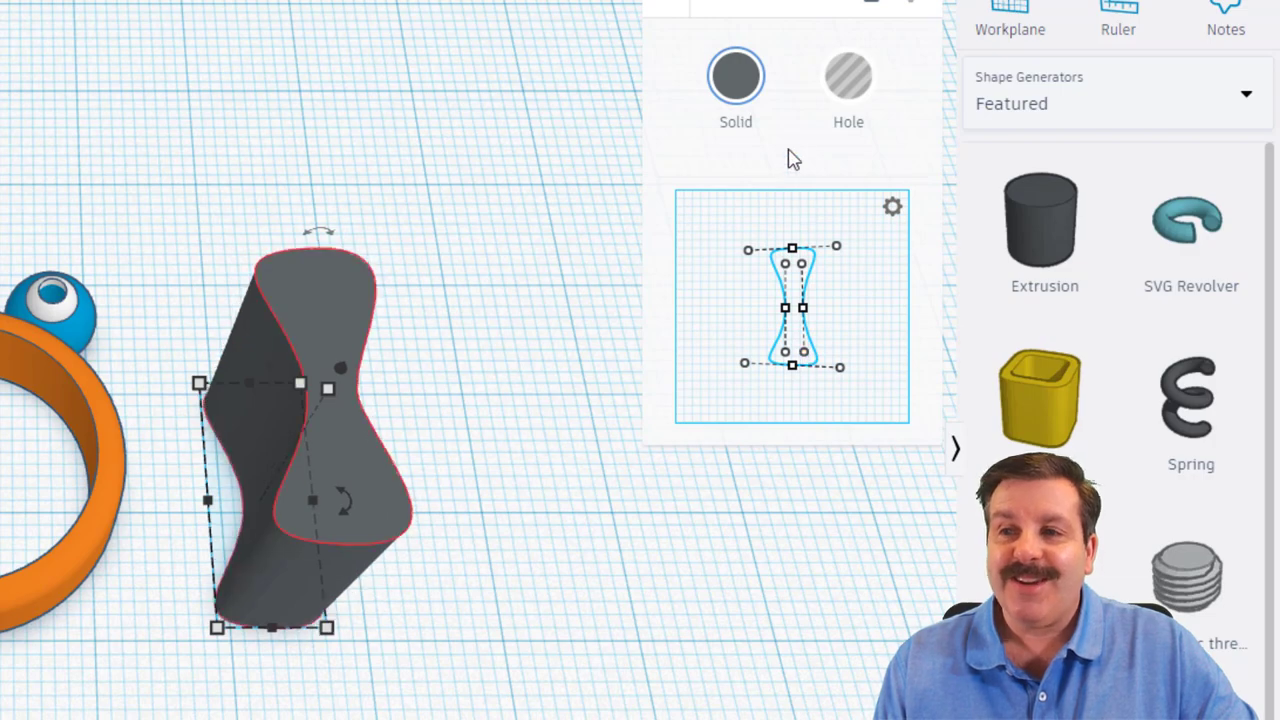
# Step: Make the hourglass extrusion a hole and align it centred with the orange ring
pyautogui.click(848, 77)
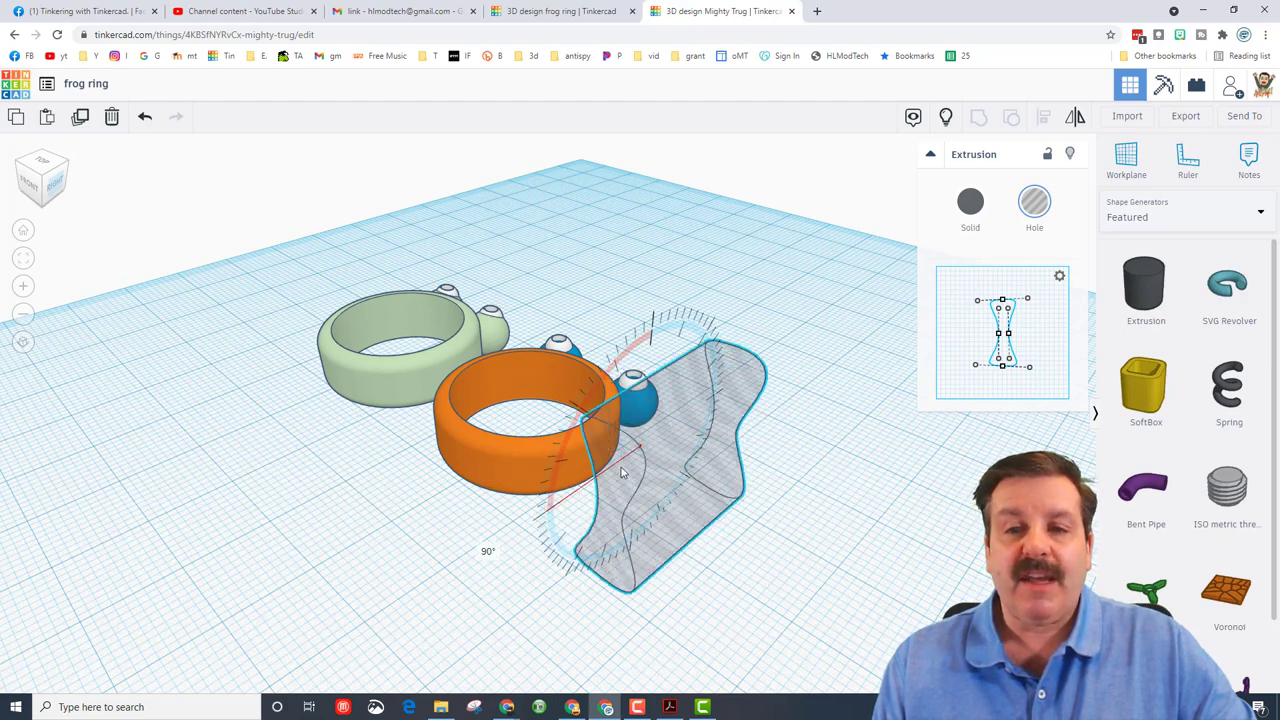
pyautogui.click(625, 490)
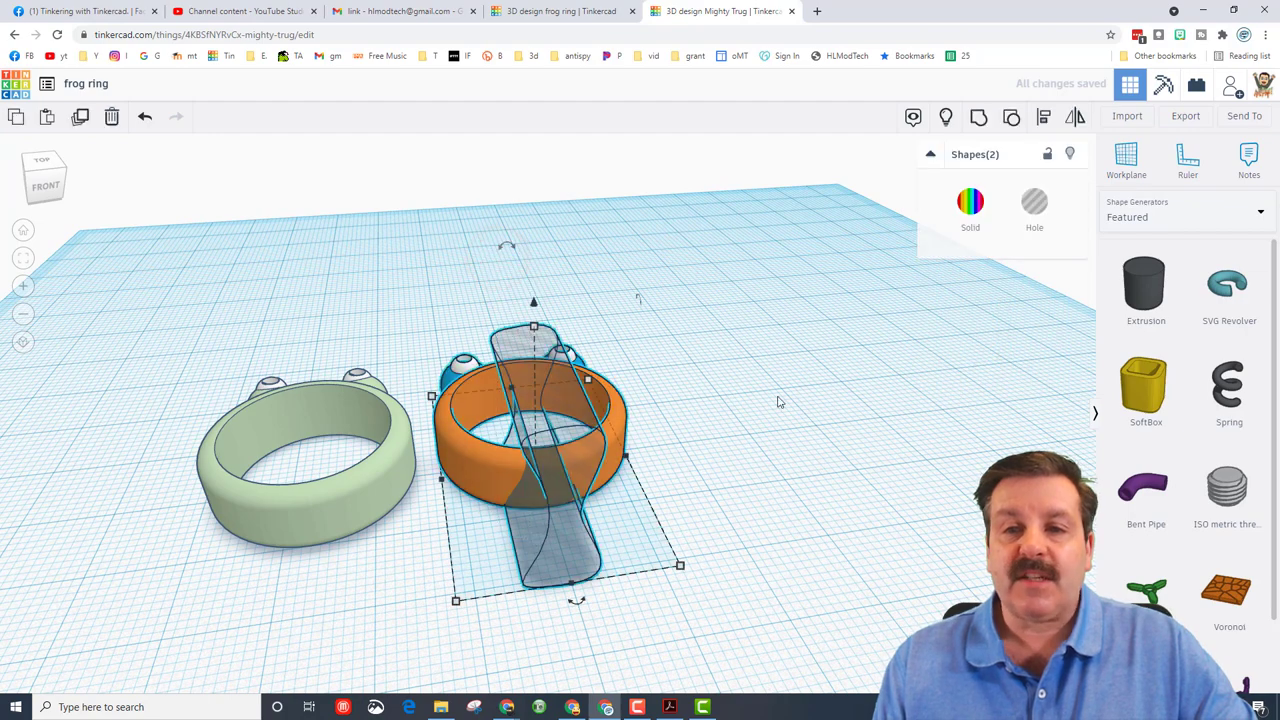
pyautogui.click(1043, 117)
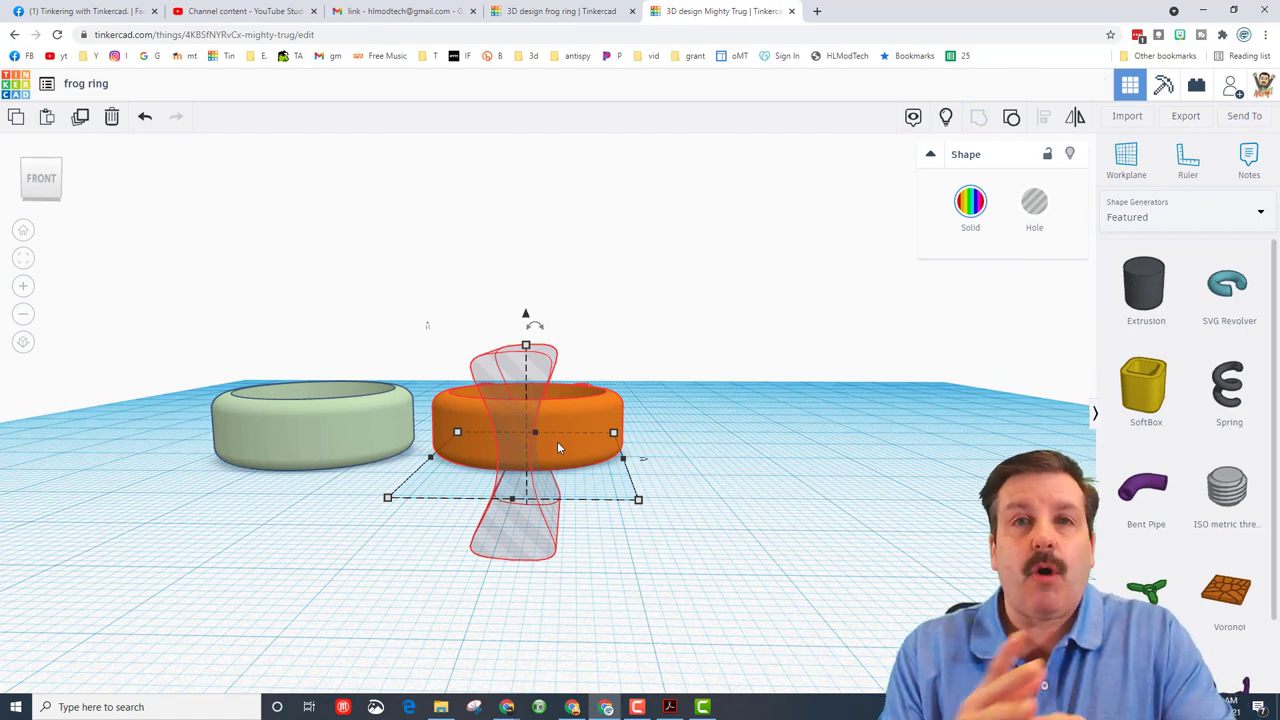
pyautogui.moveTo(700, 378)
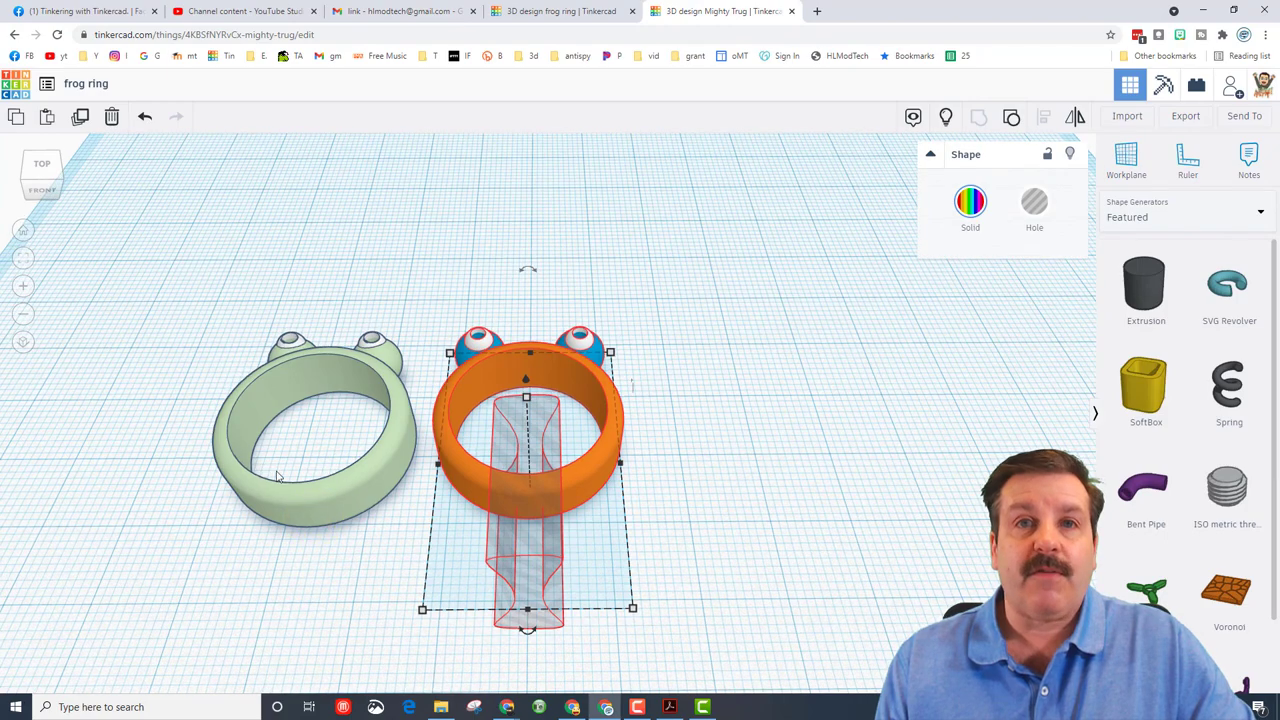
pyautogui.moveTo(510, 498)
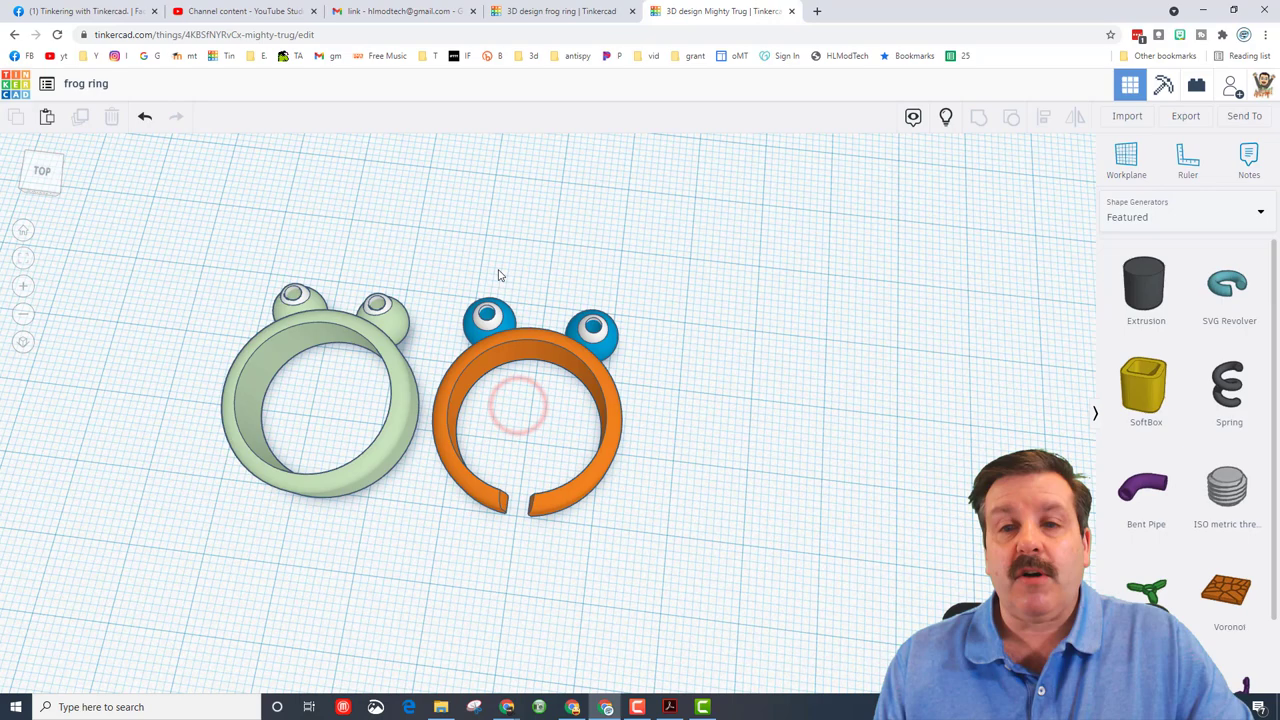
# Step: Group the copied ring, eyes and curved hole into one shape, then delete a selected object
pyautogui.click(525, 420)
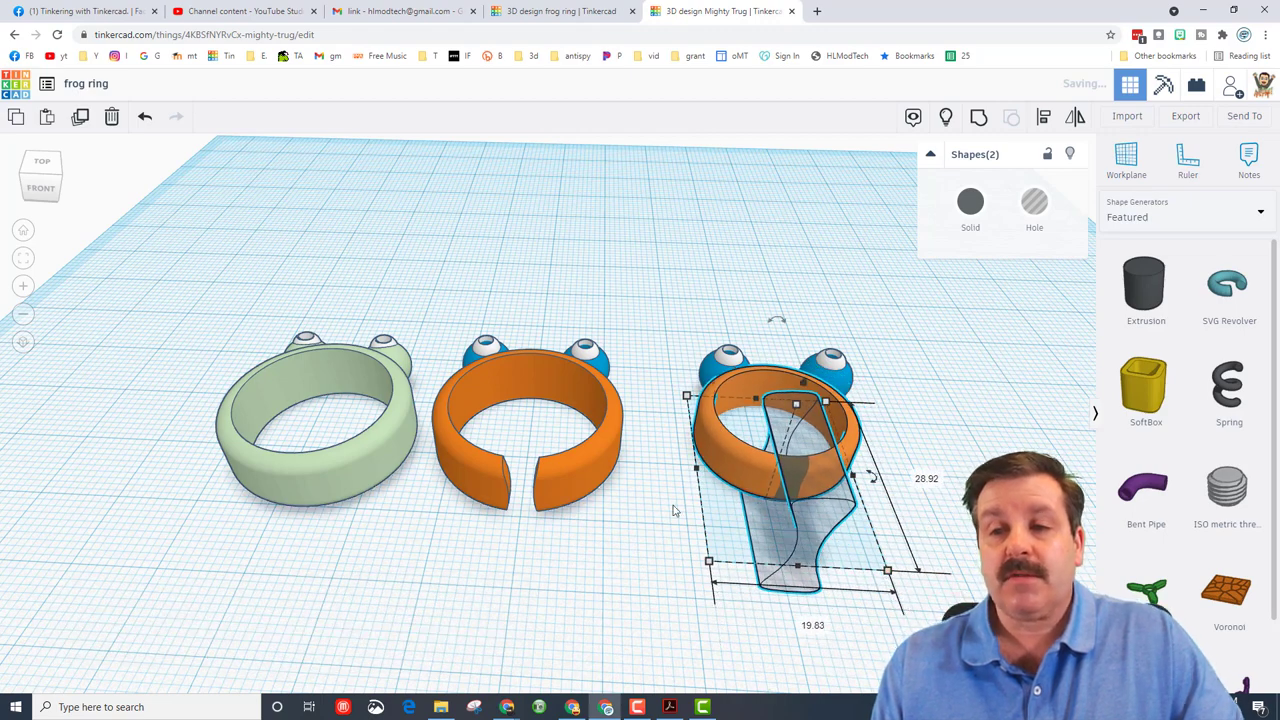
pyautogui.click(670, 510)
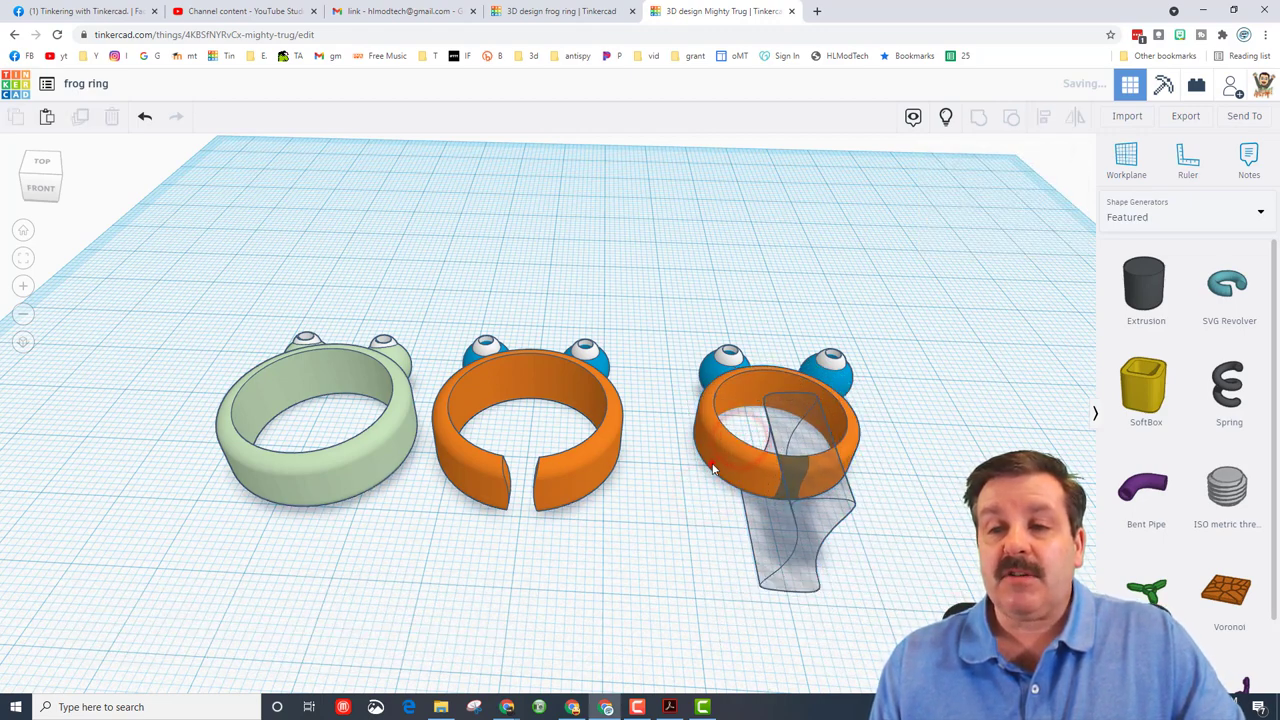
pyautogui.click(775, 430)
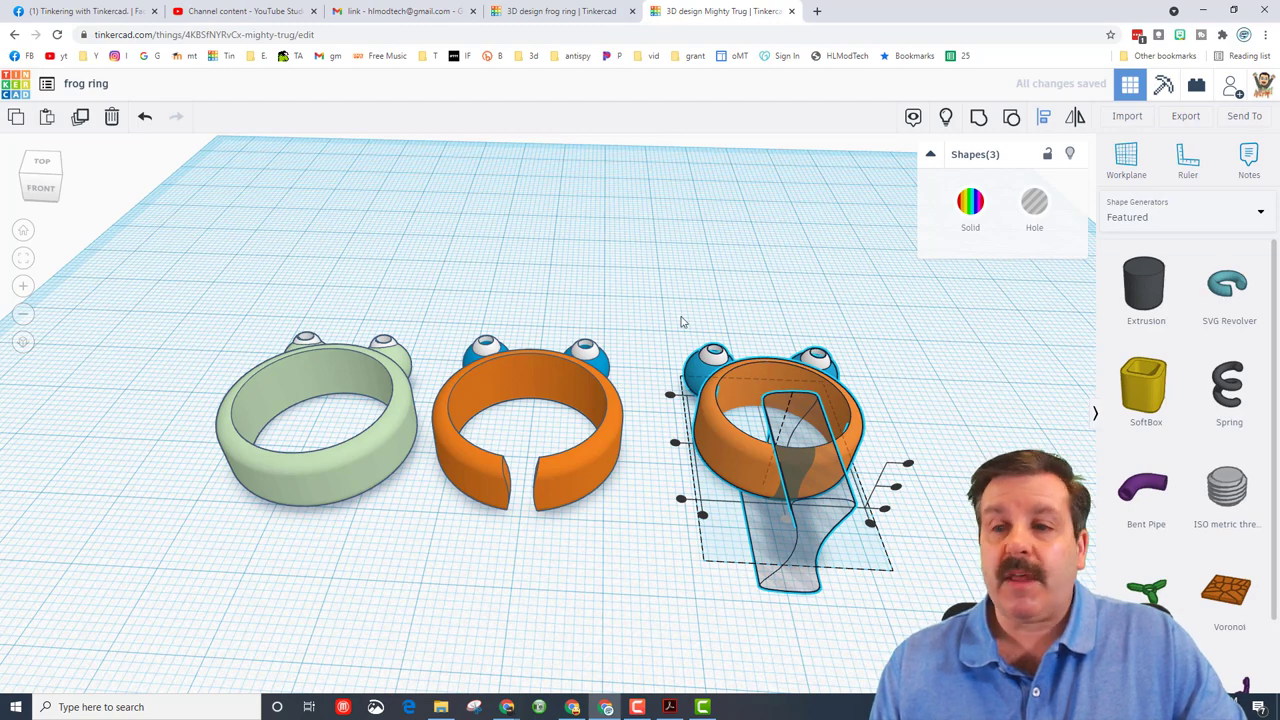
pyautogui.click(688, 278)
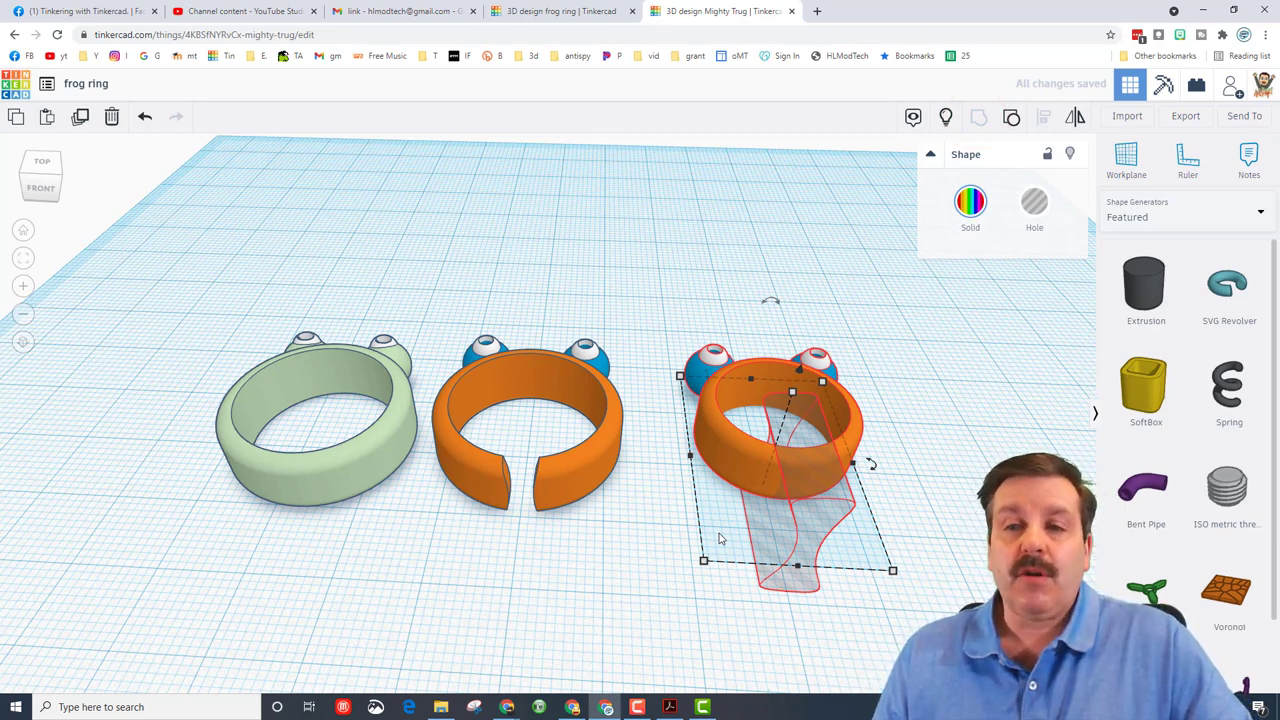
pyautogui.press('Delete')
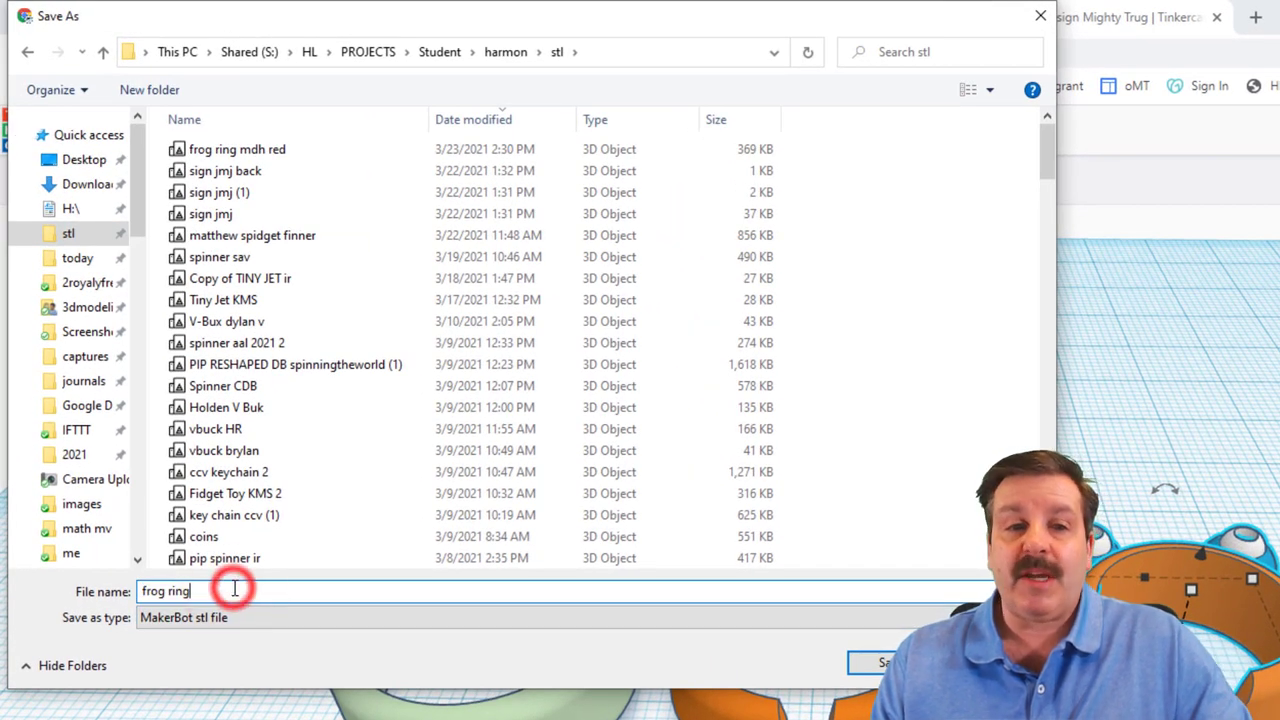
# Step: Save the frog ring STL as 'frog ring mdh green' in the stl folder
pyautogui.write('mdh')
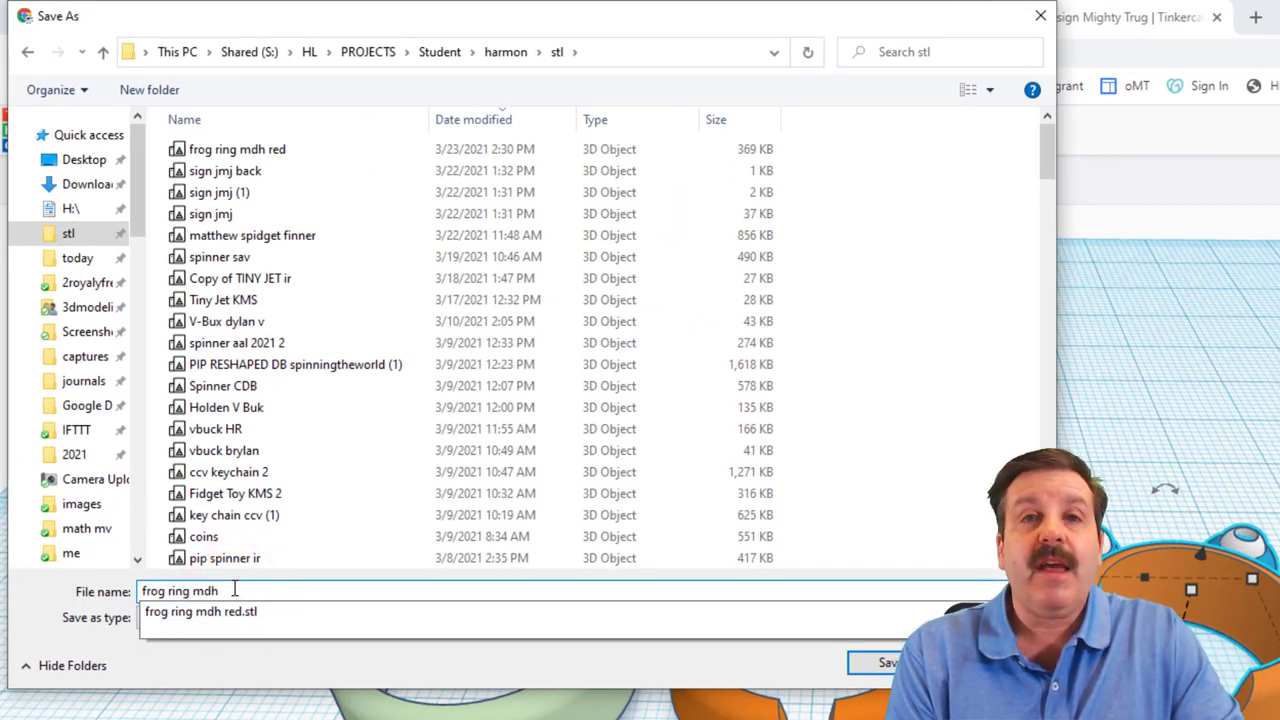
pyautogui.write('gree')
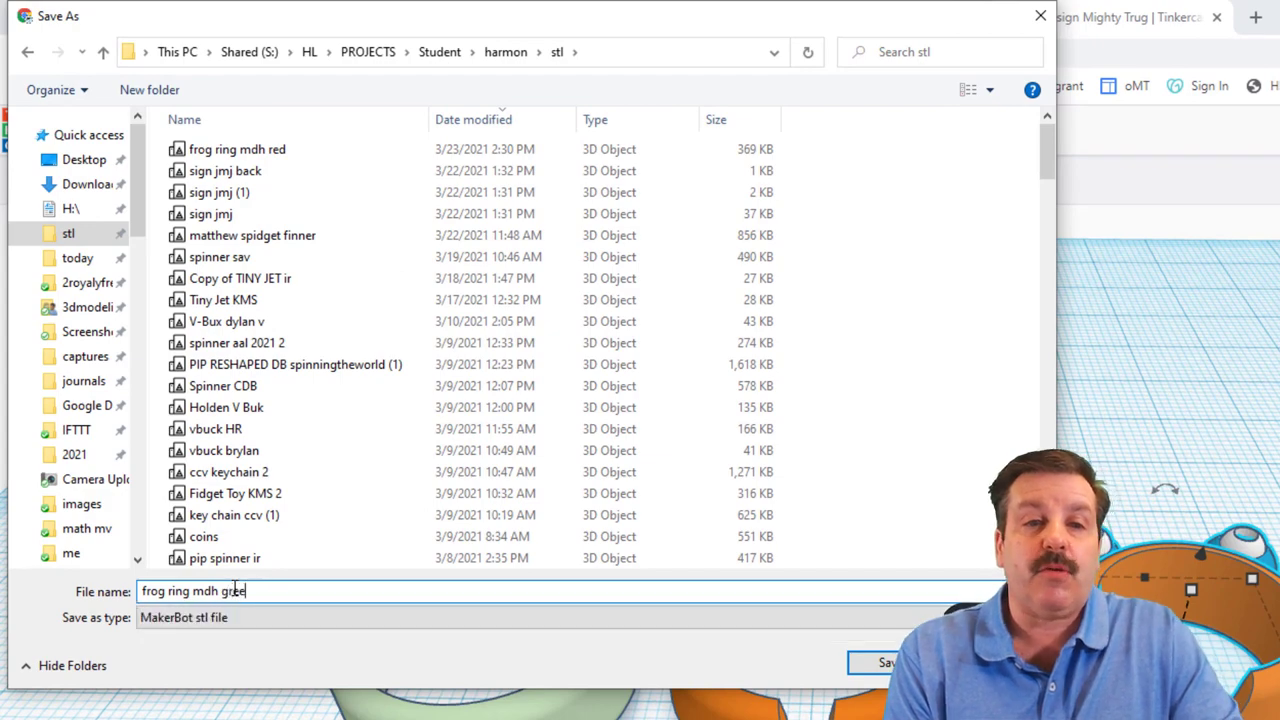
pyautogui.write('n')
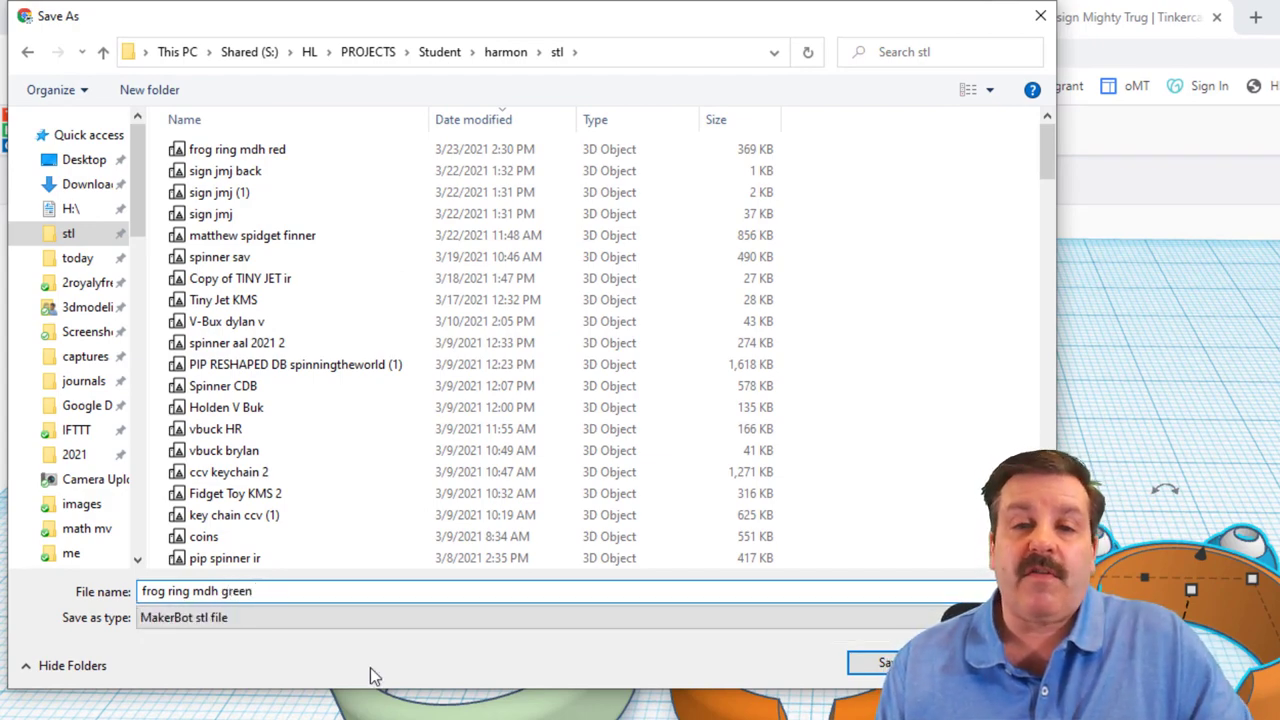
pyautogui.click(885, 662)
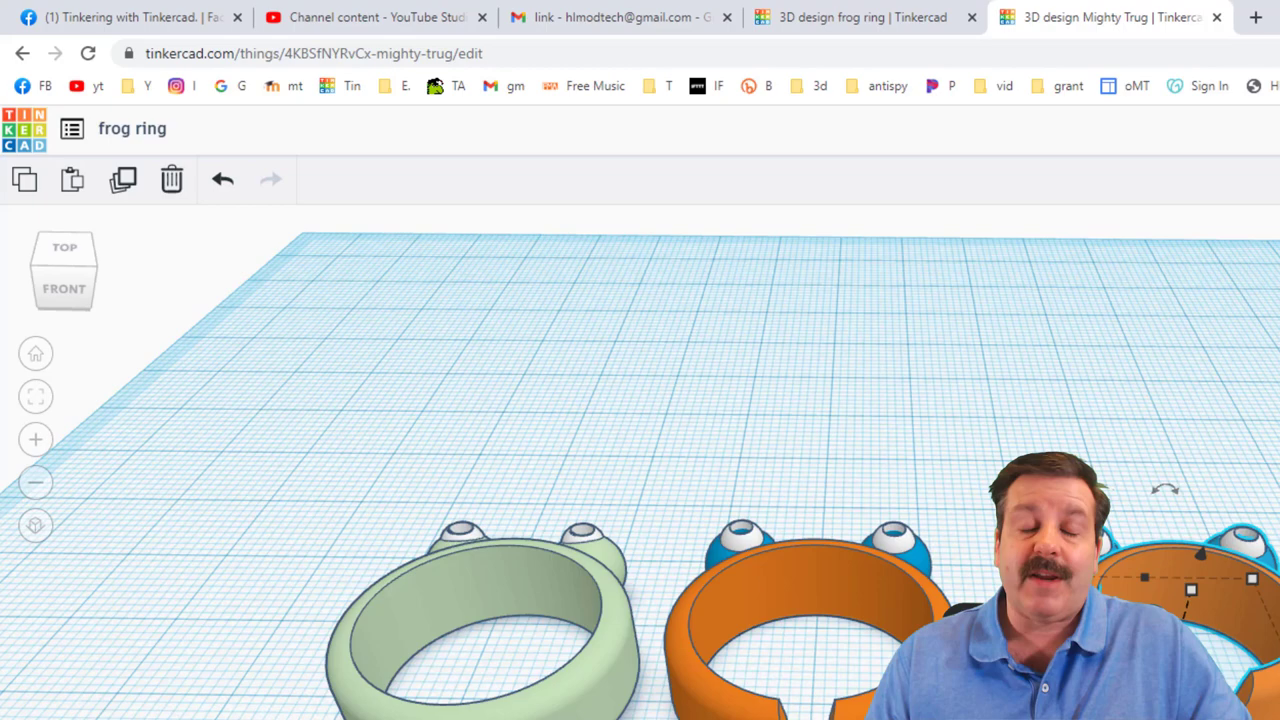